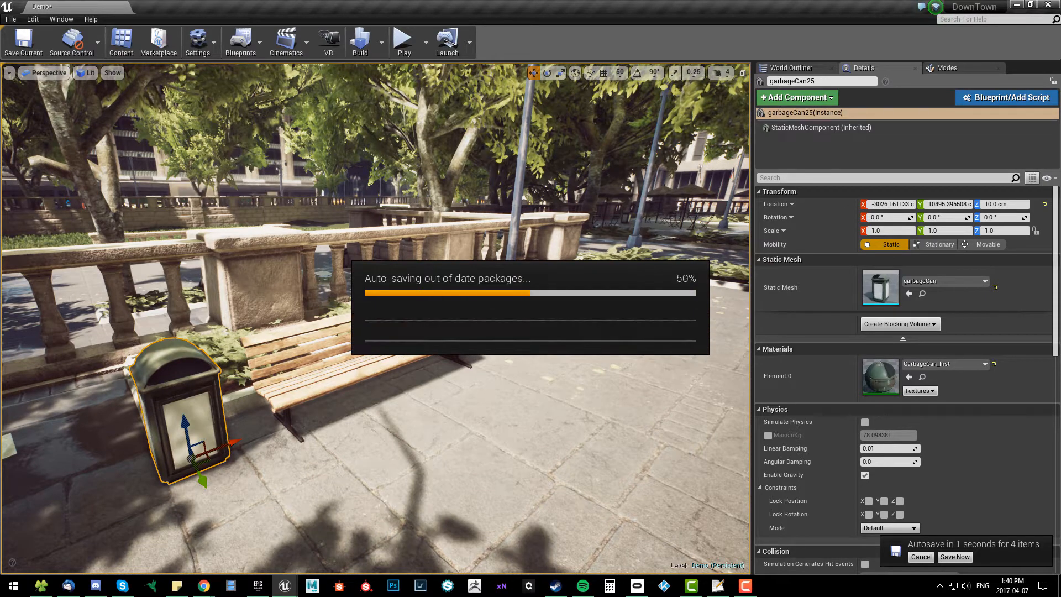
Browse the Content Browser to Content > Downtown > Materials
left_click(954, 556)
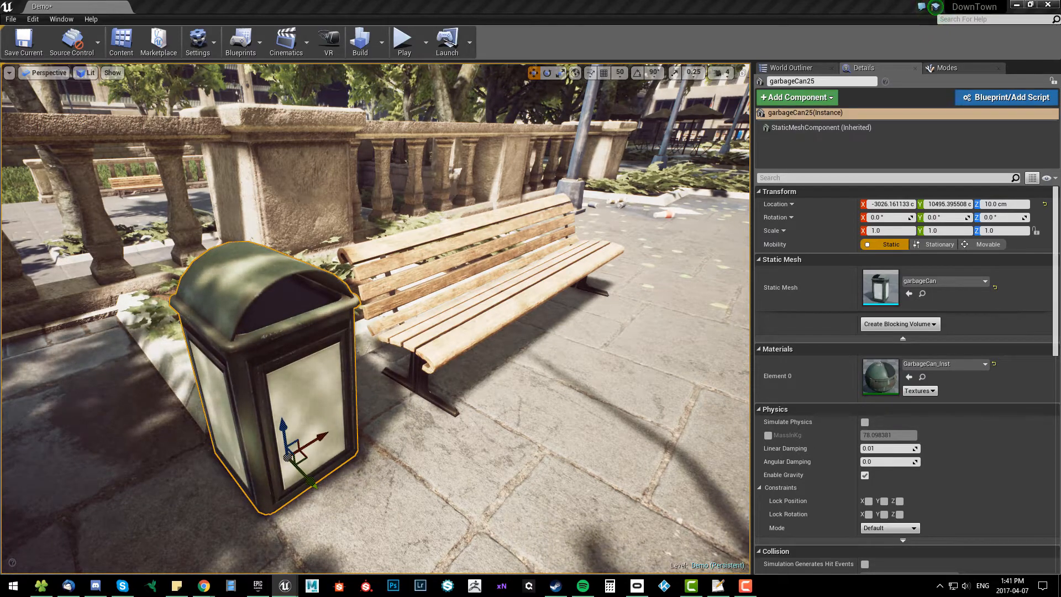
left_click(121, 40)
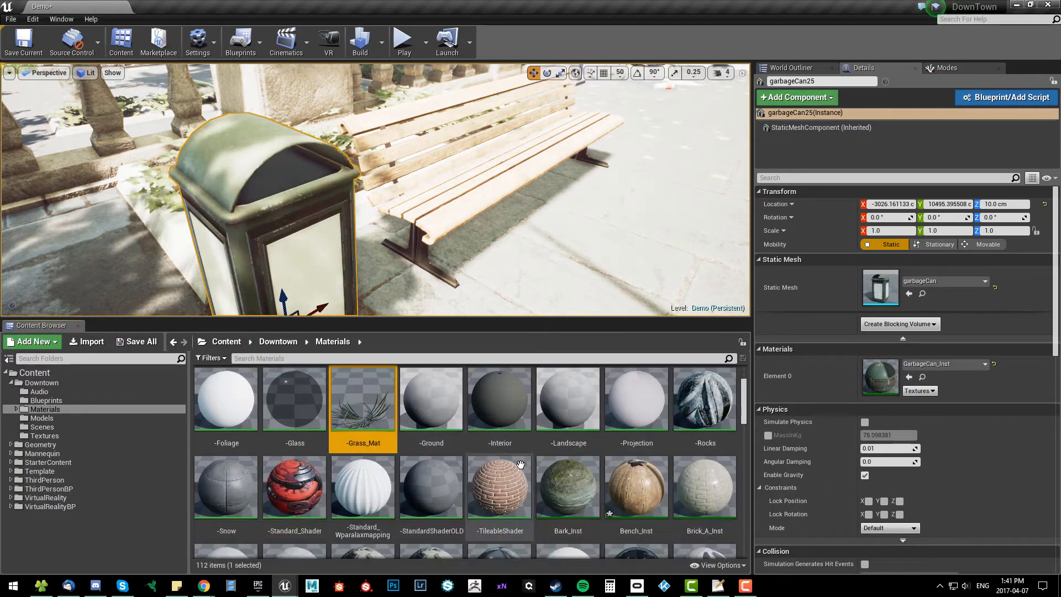
scroll("up", 3)
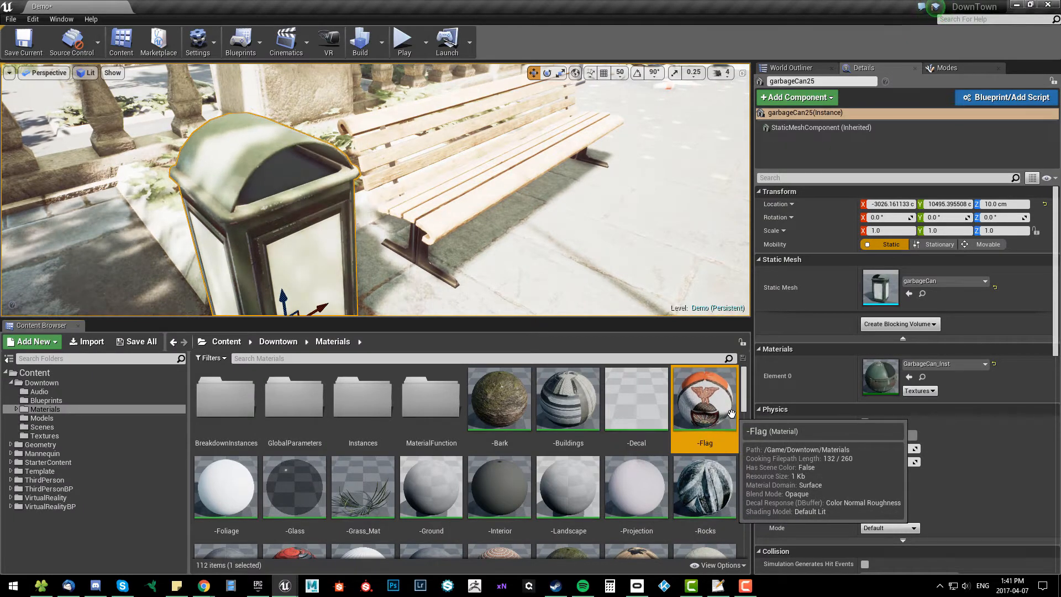
mouse_move(499, 398)
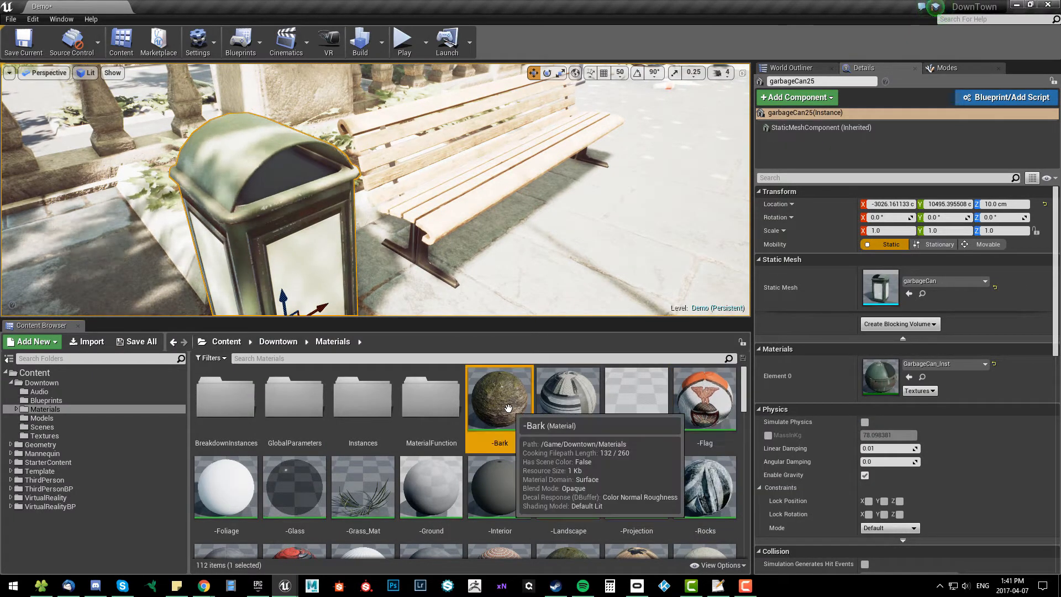
left_click(704, 487)
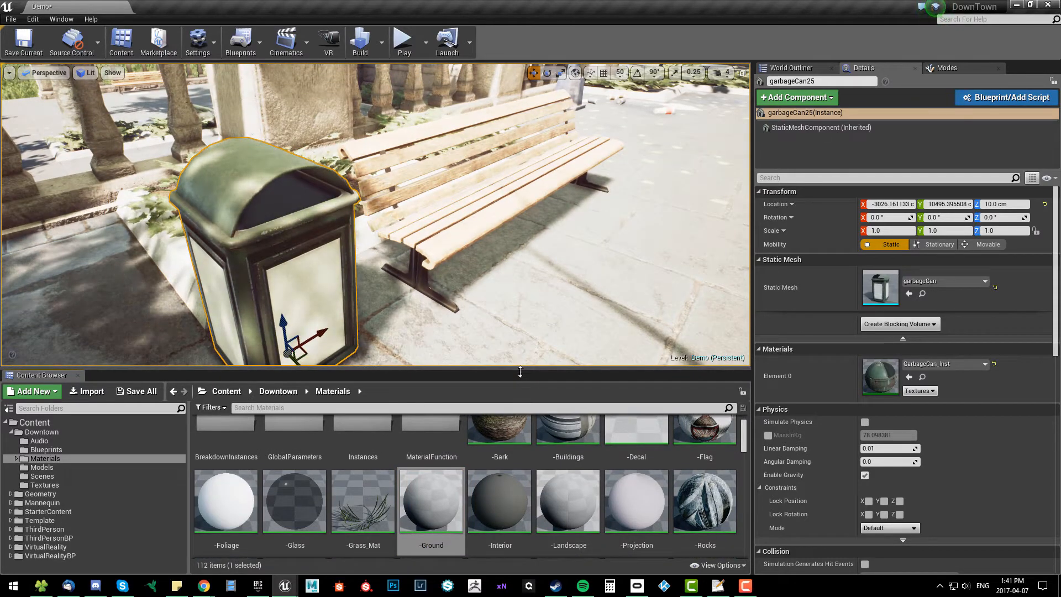
mouse_move(567, 501)
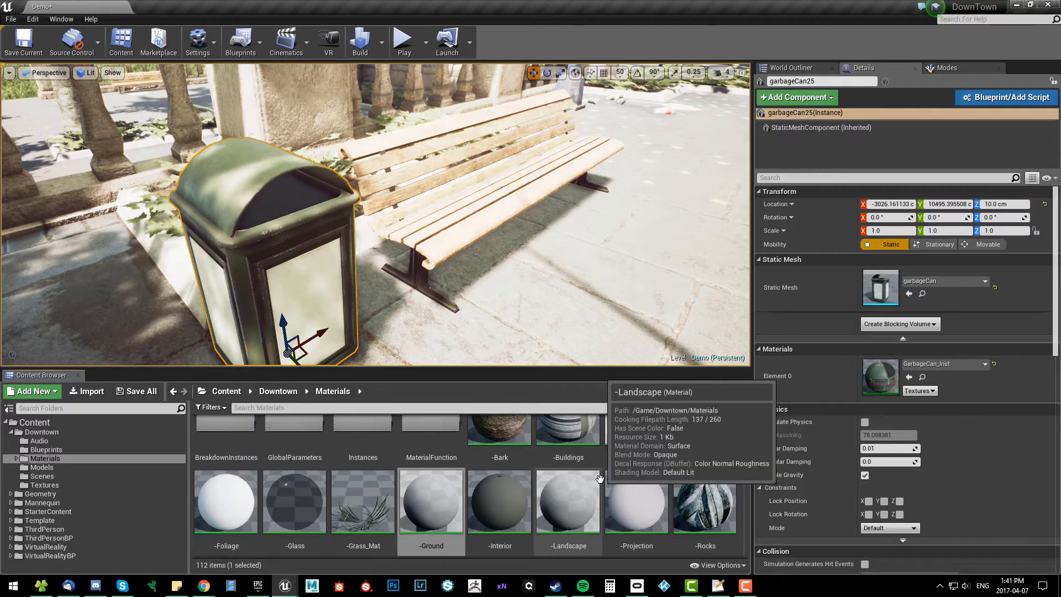
Locate and open the GarbageCan_Inst material instance in the editor
scroll("down", 3)
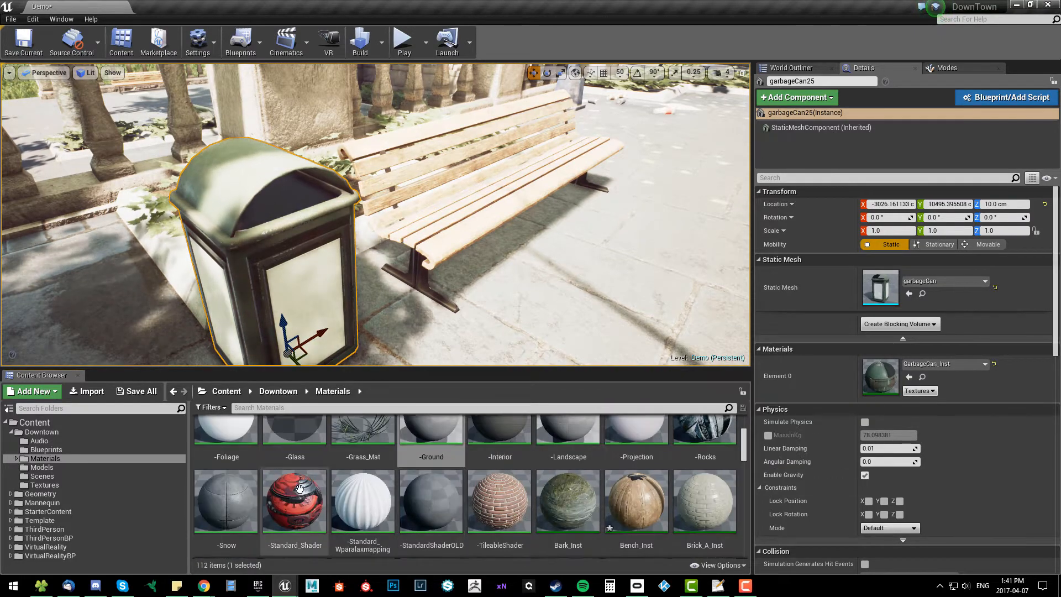
scroll("down", 3)
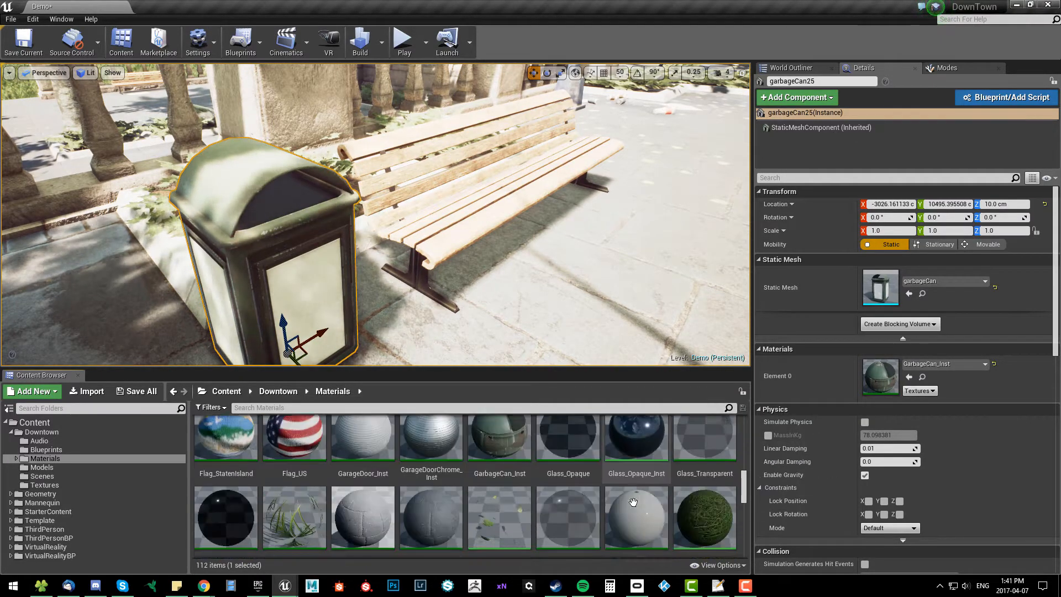
scroll("down", 3)
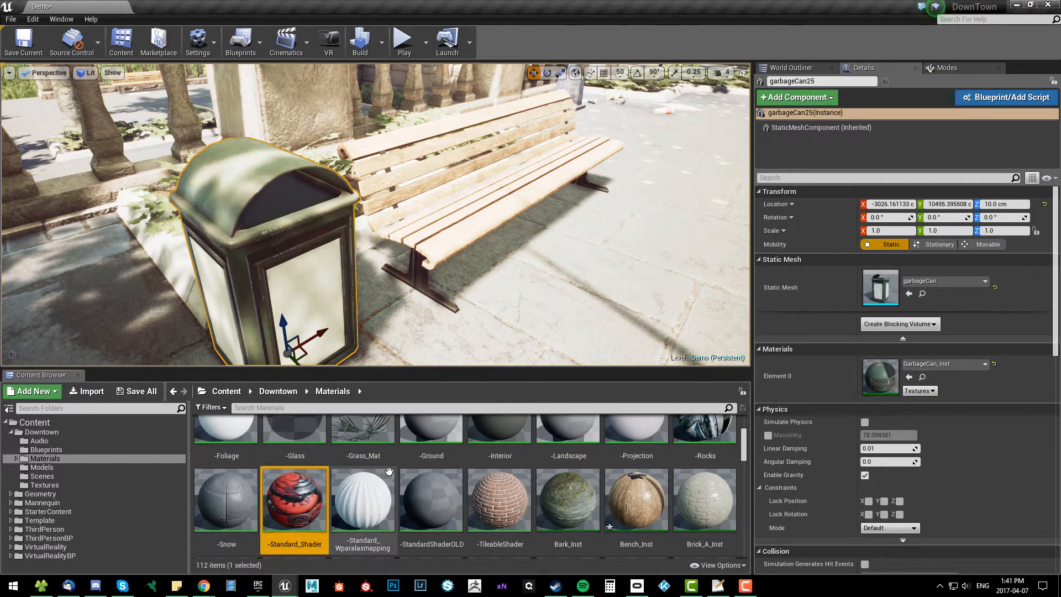
scroll("up", 3)
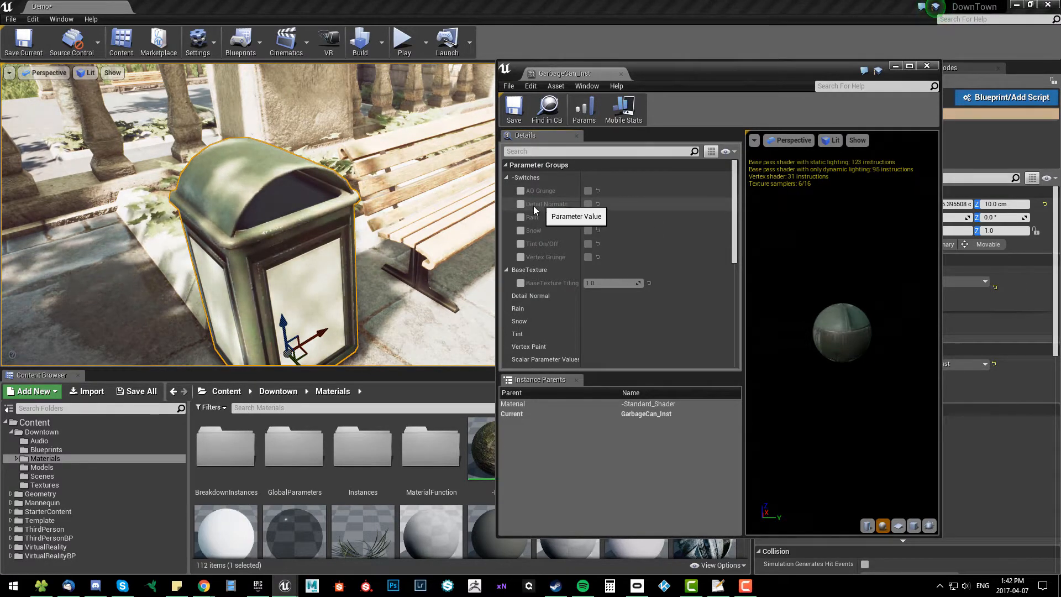
Switch the level viewport to the Shader Complexity optimization viewmode
left_click(84, 73)
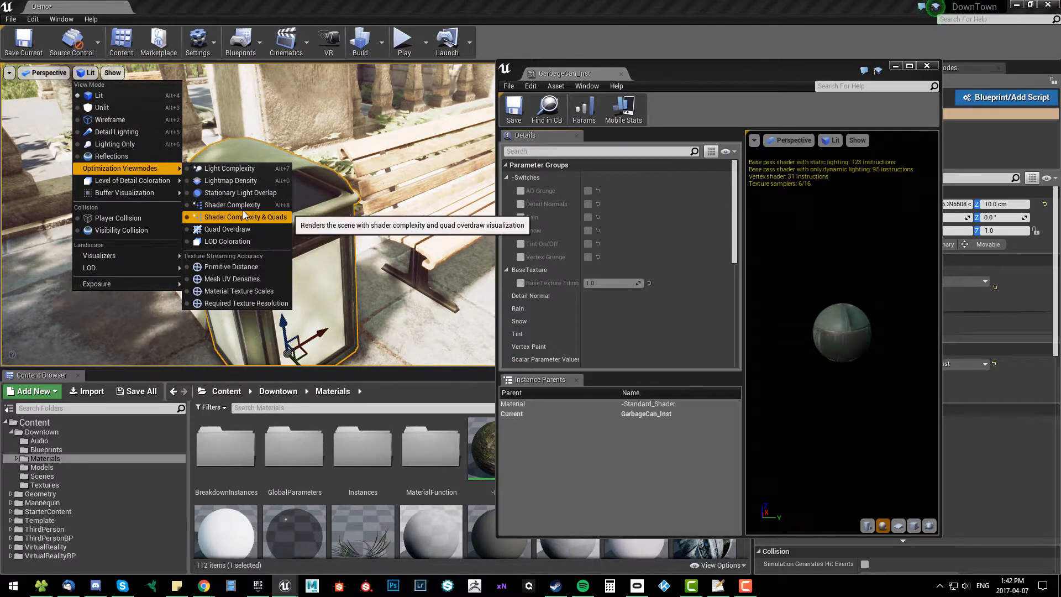
left_click(246, 217)
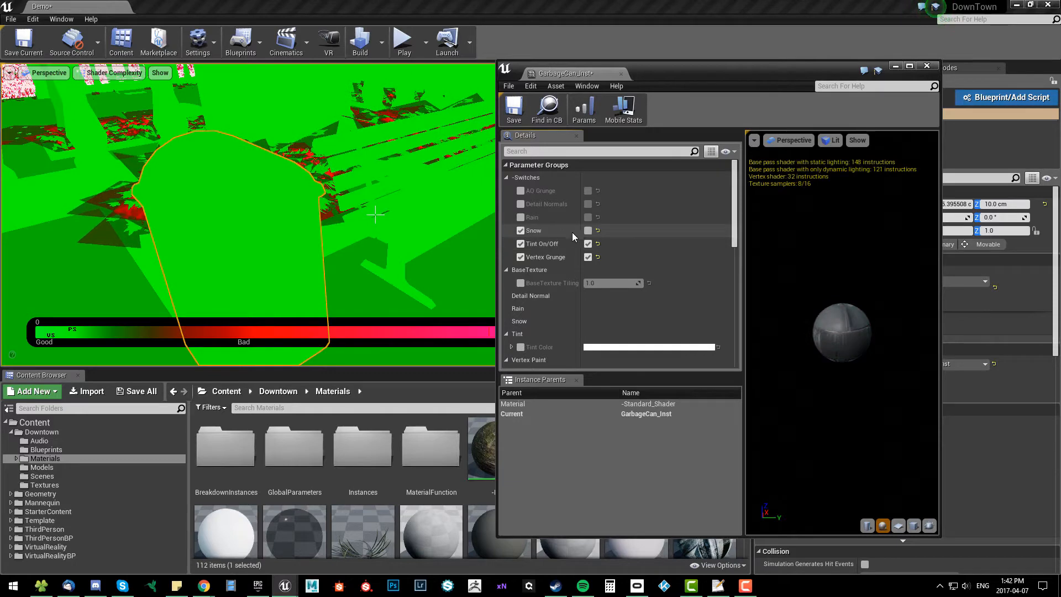
Toggle the Rain, Detail Normals and AO Grunge switches on and off to compare shader cost
left_click(521, 218)
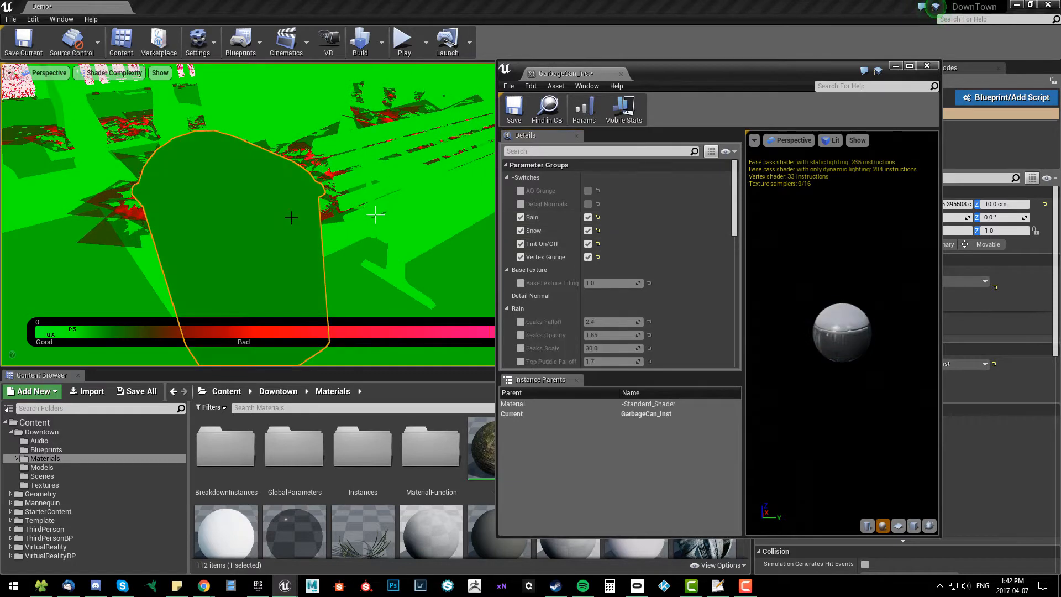
left_click(520, 203)
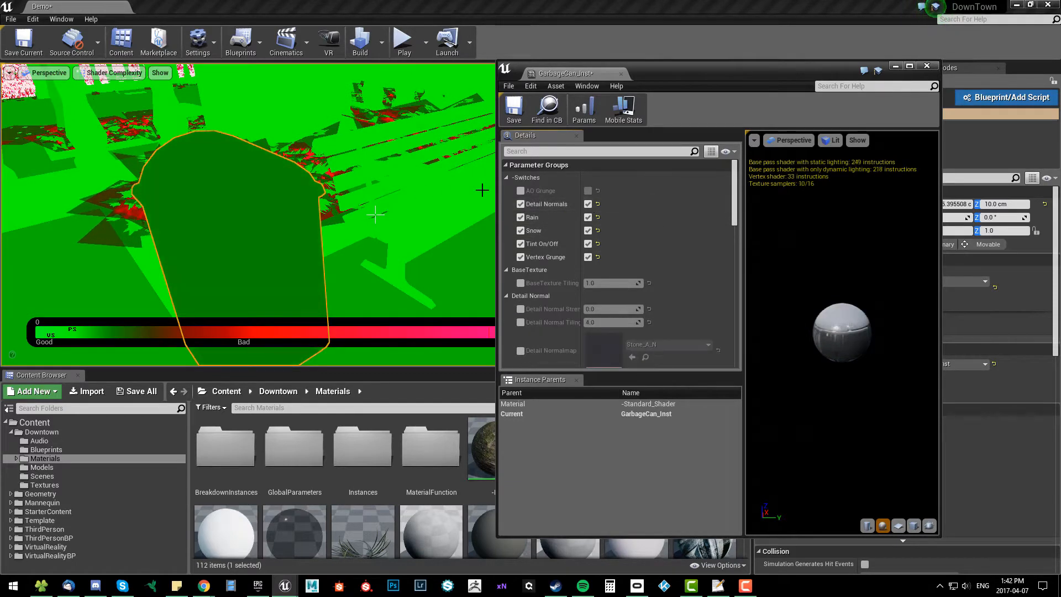
mouse_move(588, 190)
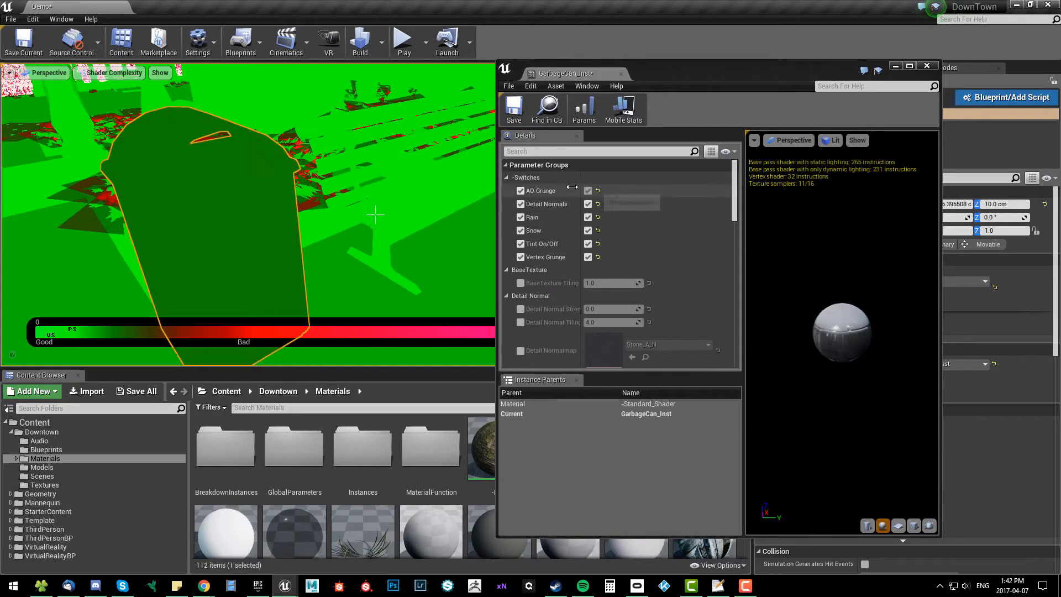
left_click(521, 190)
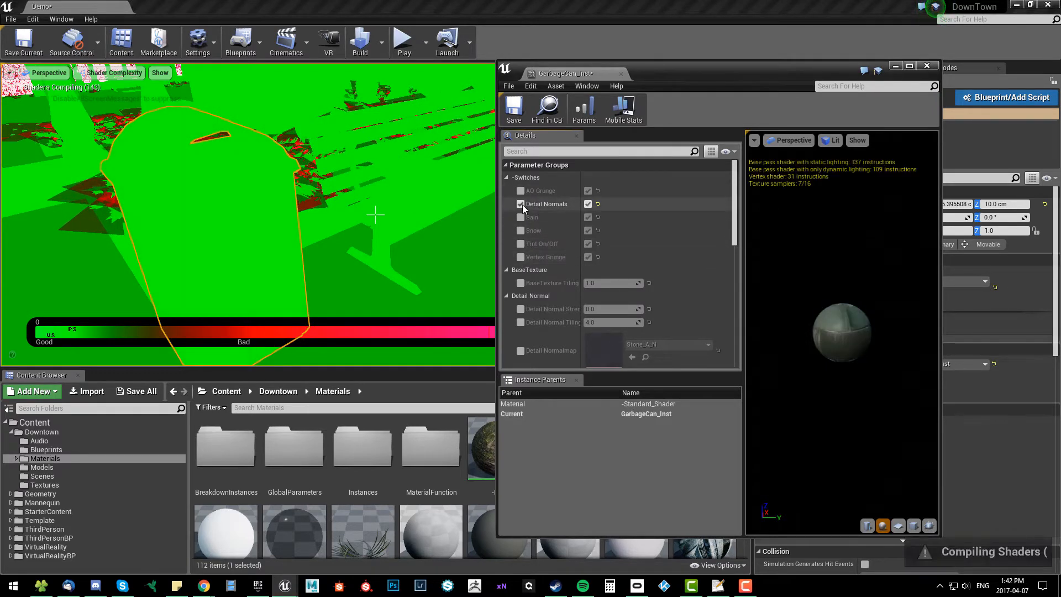
left_click(519, 204)
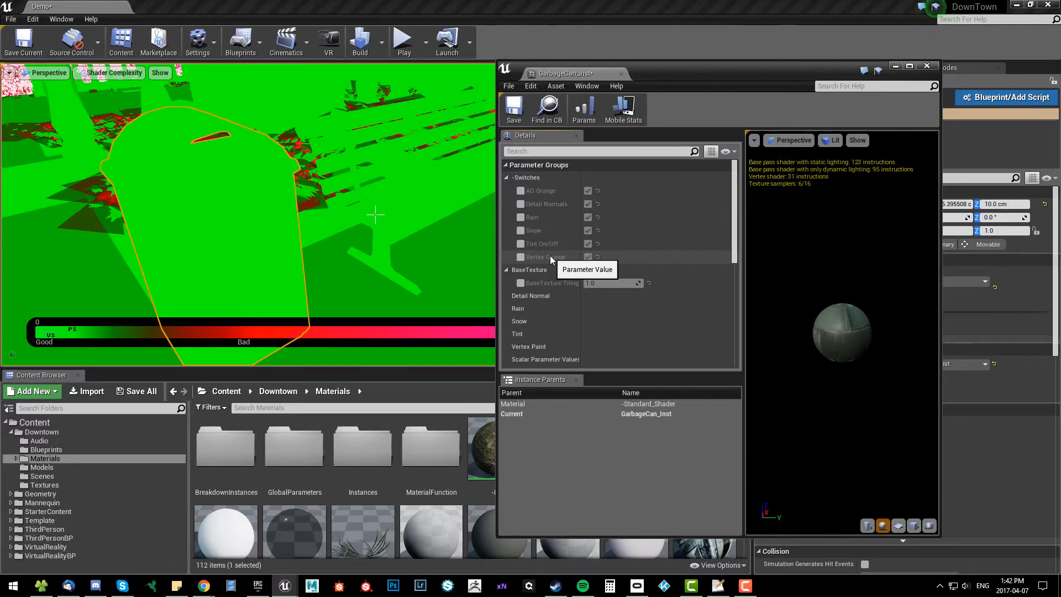
mouse_move(675, 316)
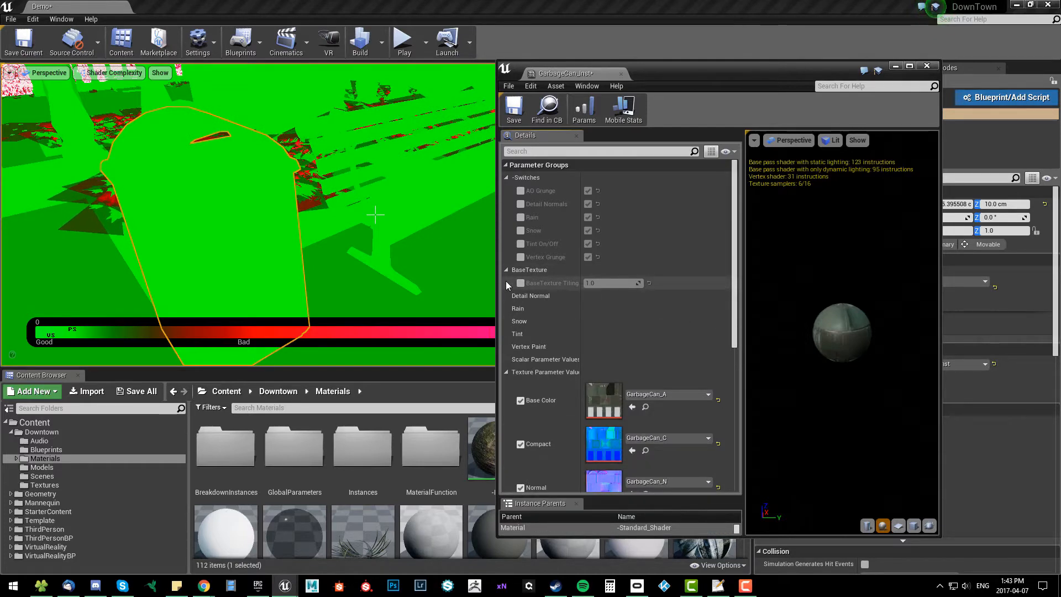
Return the viewport to Lit mode, enable AO Grunge, and show World Settings
left_click(110, 73)
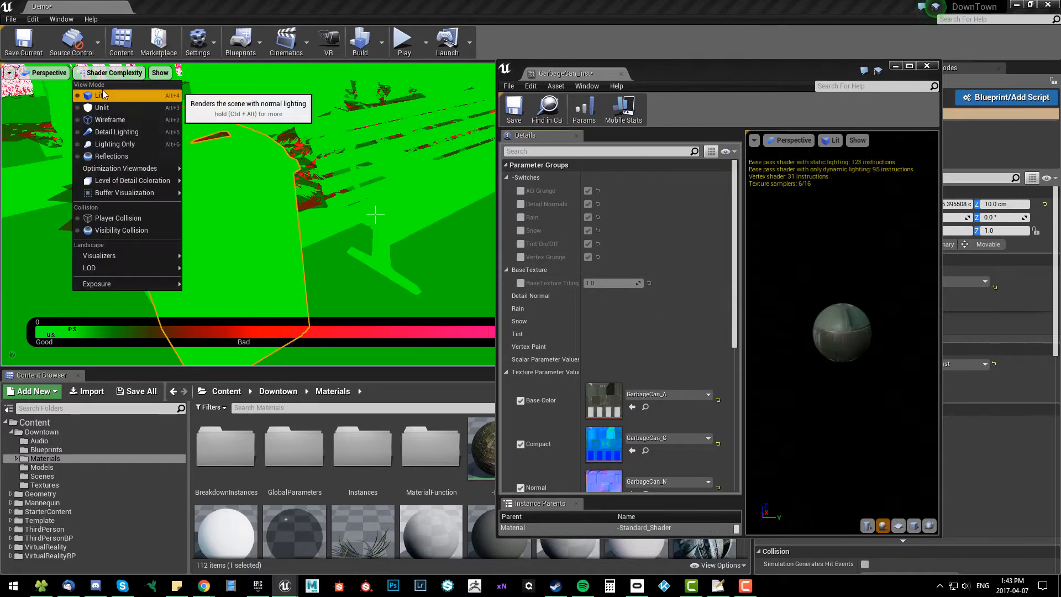
left_click(103, 95)
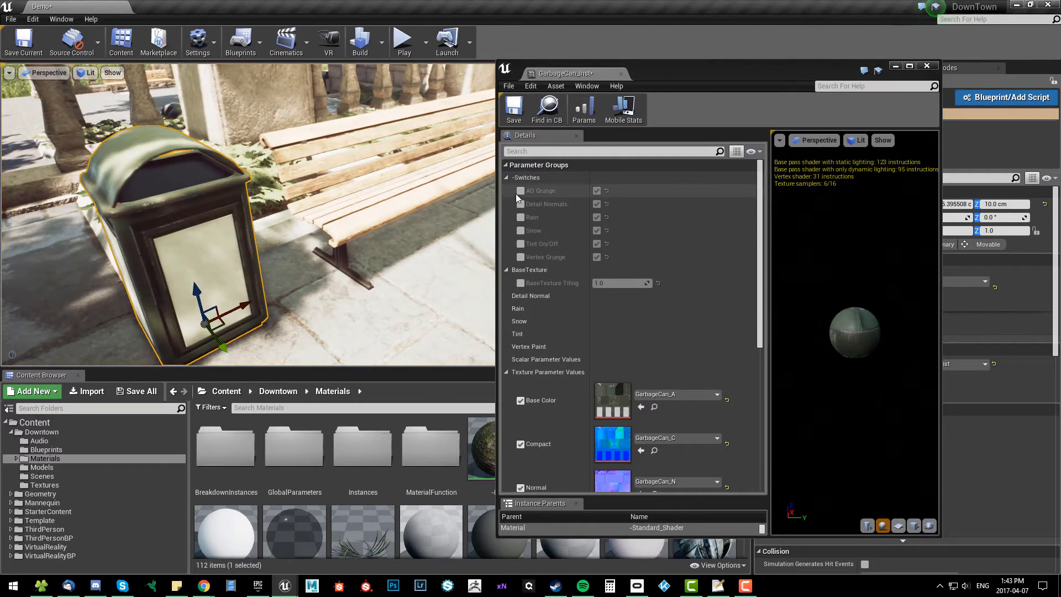
left_click(519, 190)
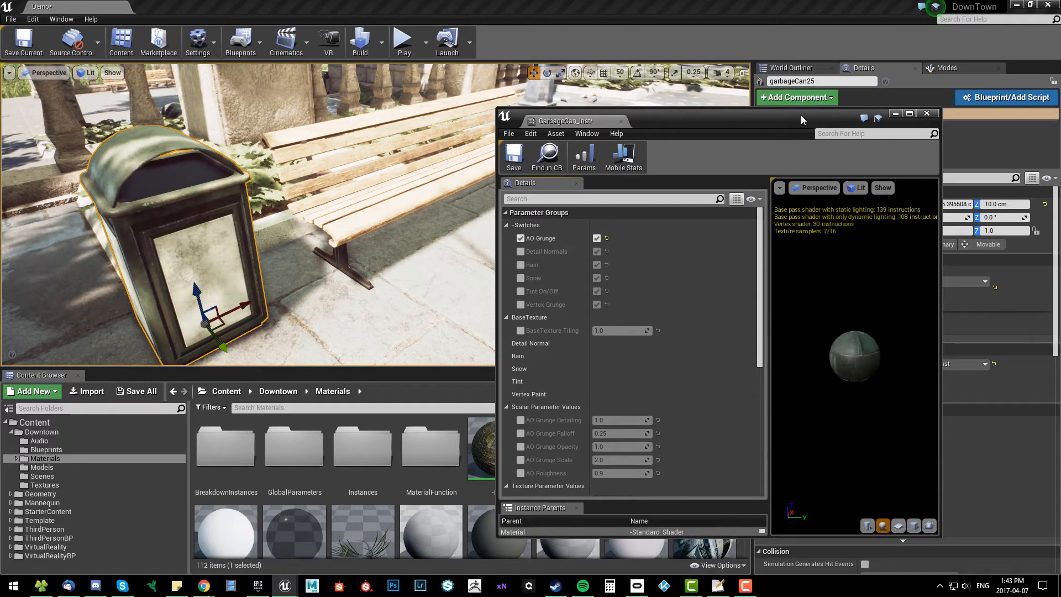
left_click(787, 68)
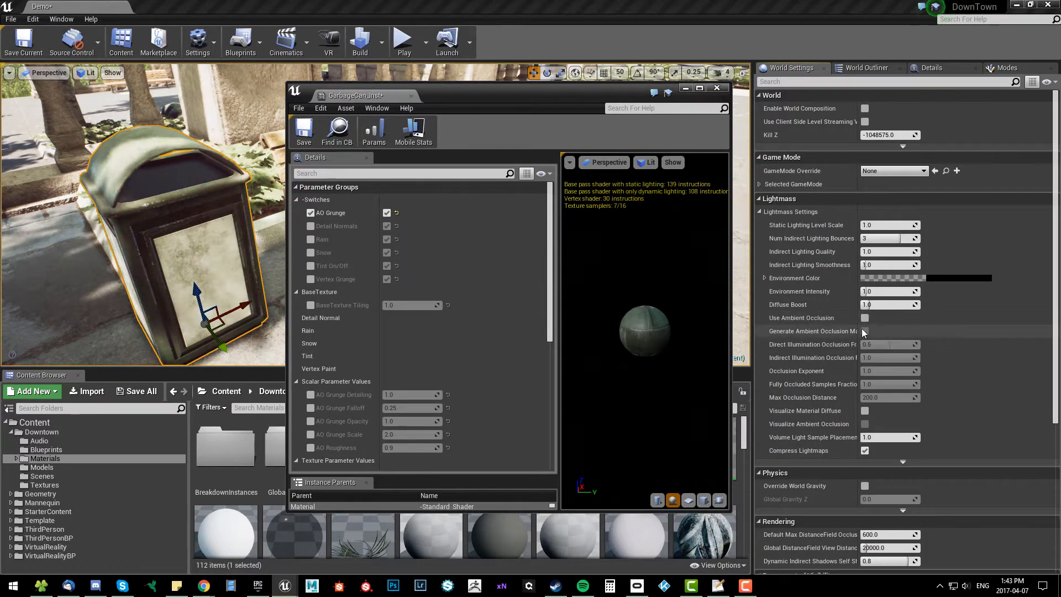
mouse_move(813, 331)
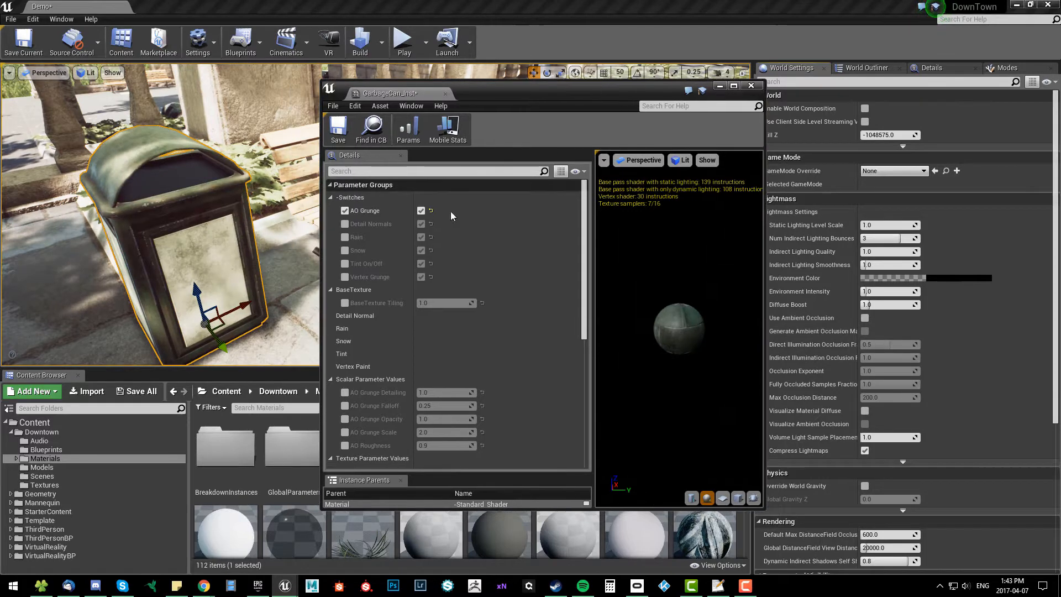
mouse_move(421, 224)
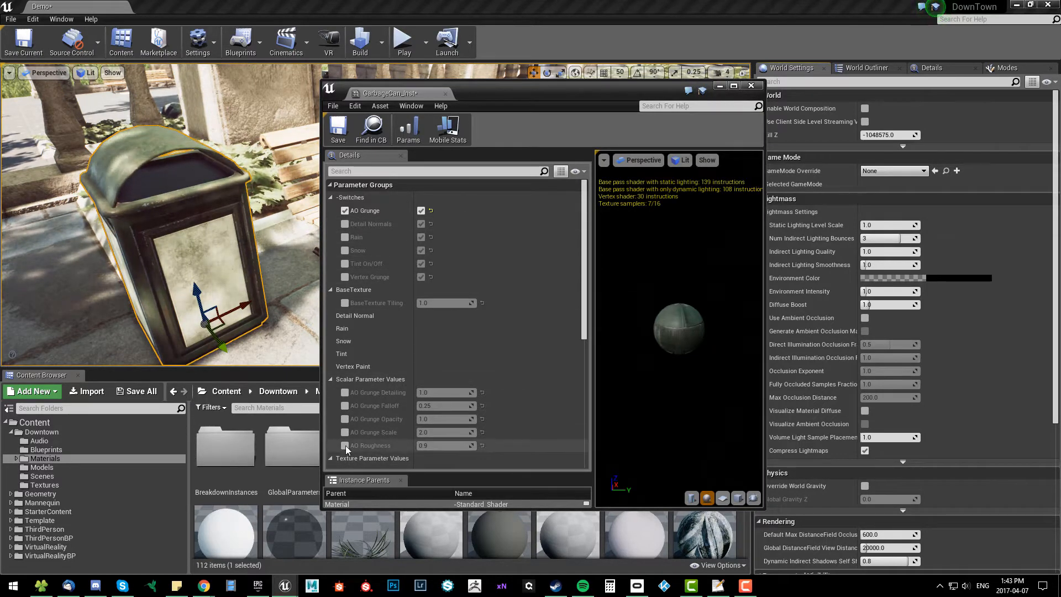
mouse_move(446, 446)
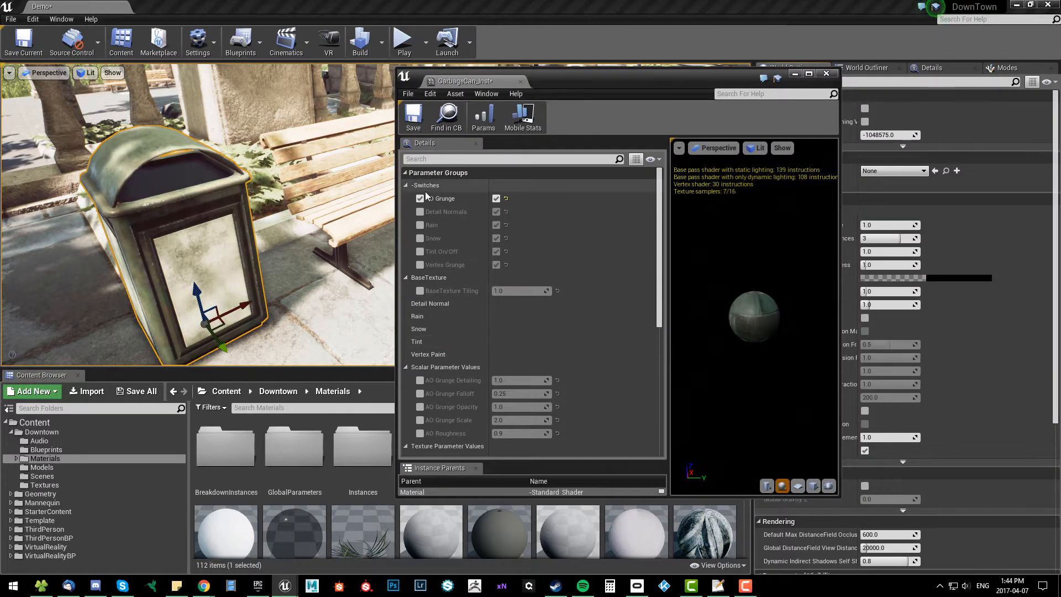
Swap AO Grunge for Detail Normals and override the Detail Normalmap with Stone_A_N
left_click(420, 198)
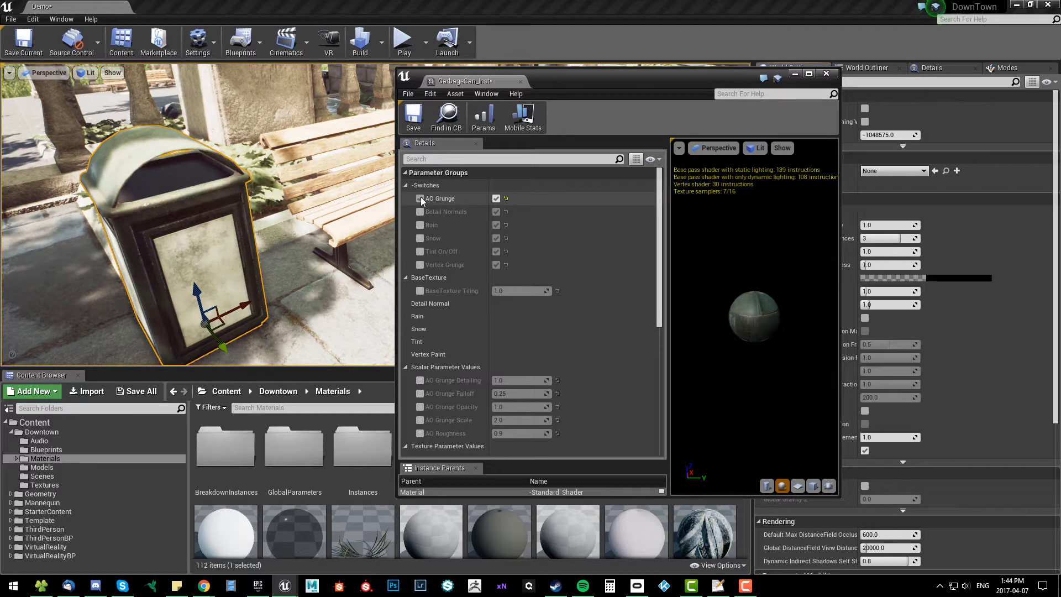
left_click(420, 198)
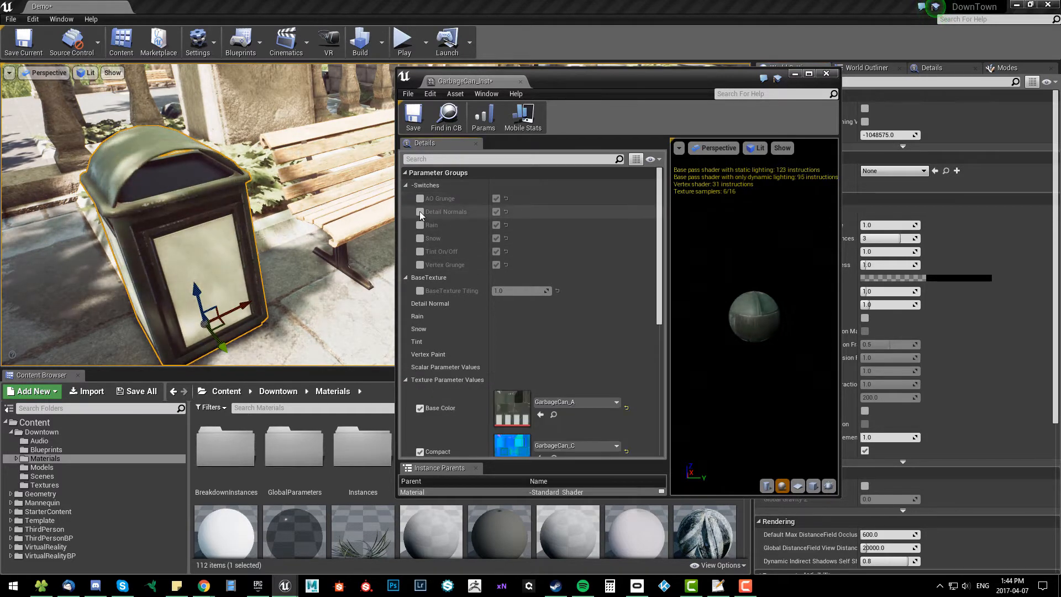
left_click(420, 211)
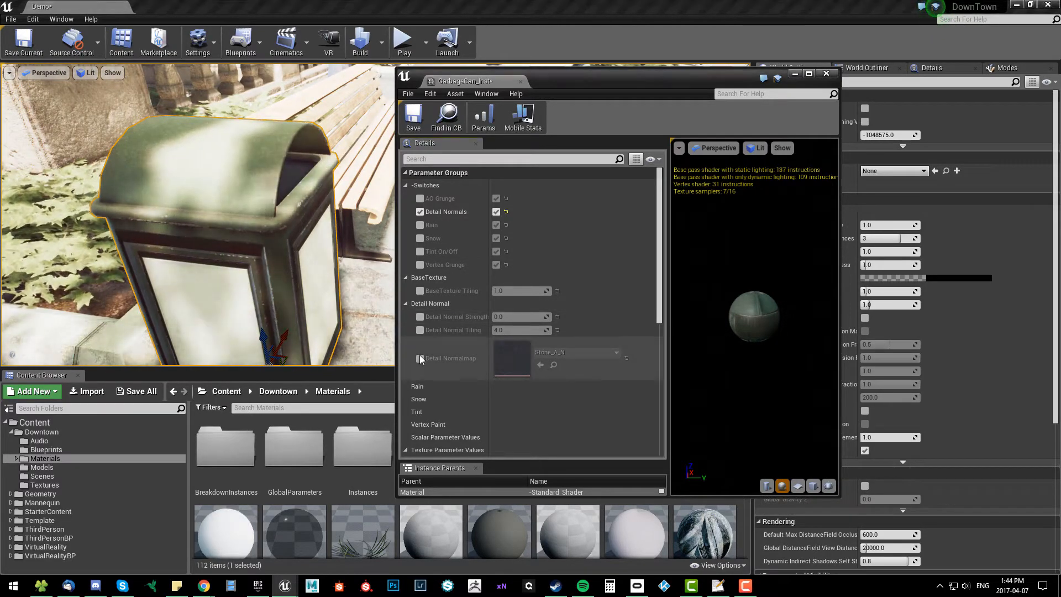
left_click(420, 358)
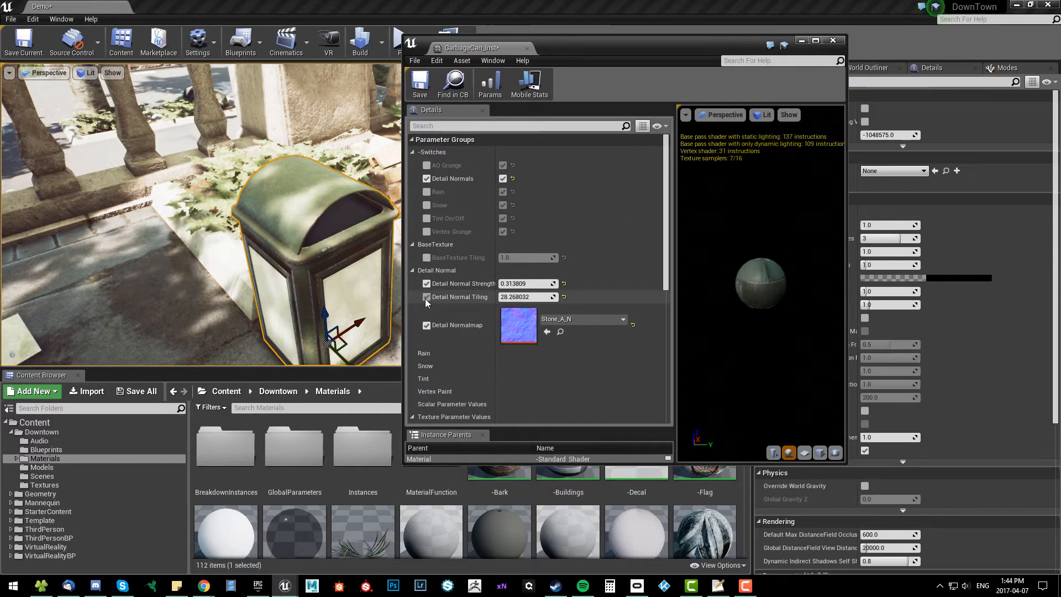
mouse_move(427, 298)
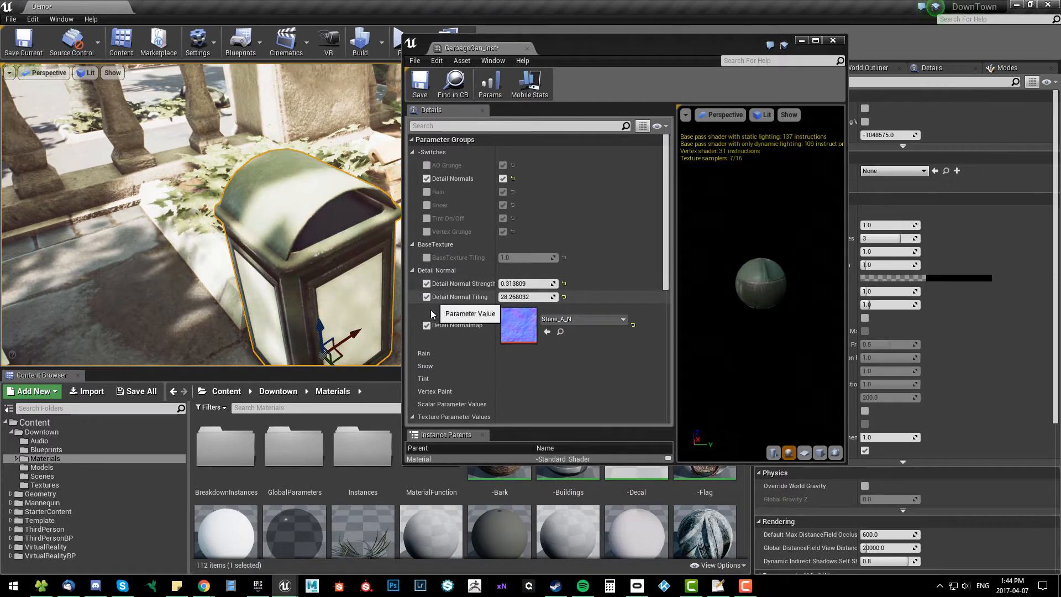
Disable the Detail Normalmap override and the Detail Normals switch
left_click(426, 325)
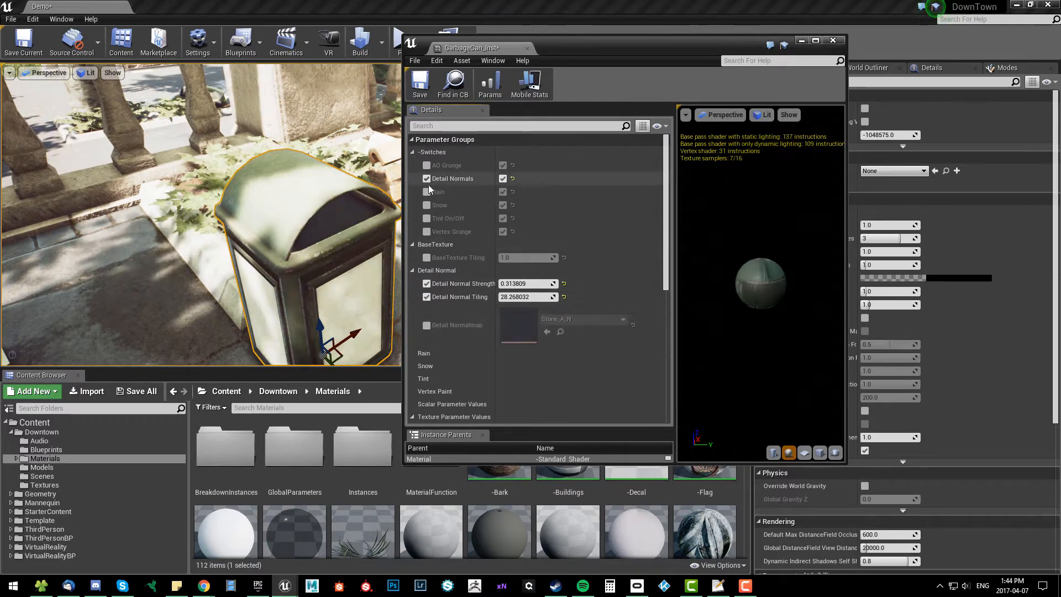
left_click(426, 178)
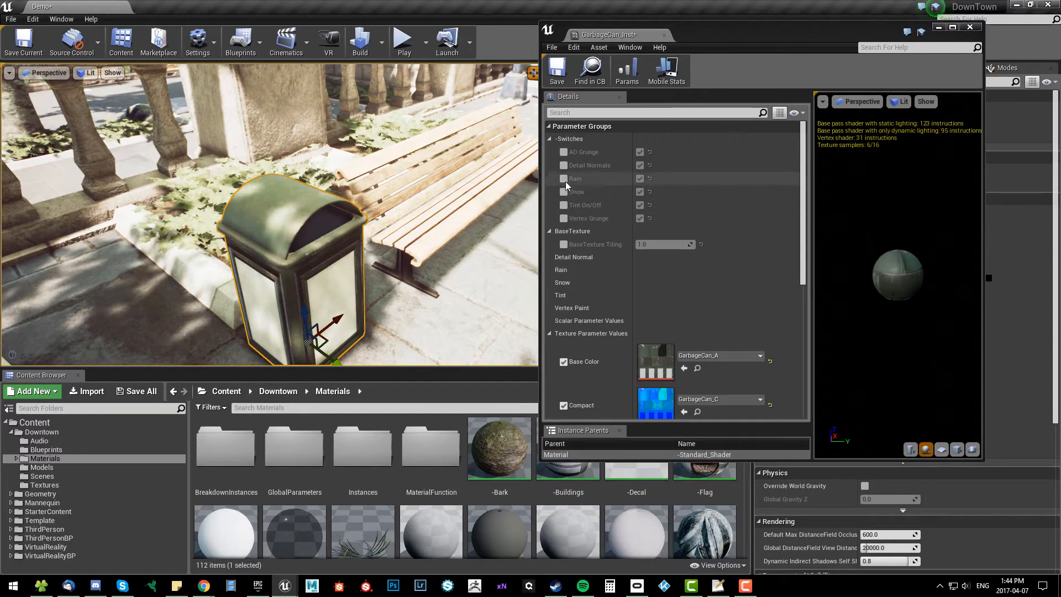
Compare the Rain and Snow switches on and off, ending with both enabled
left_click(563, 178)
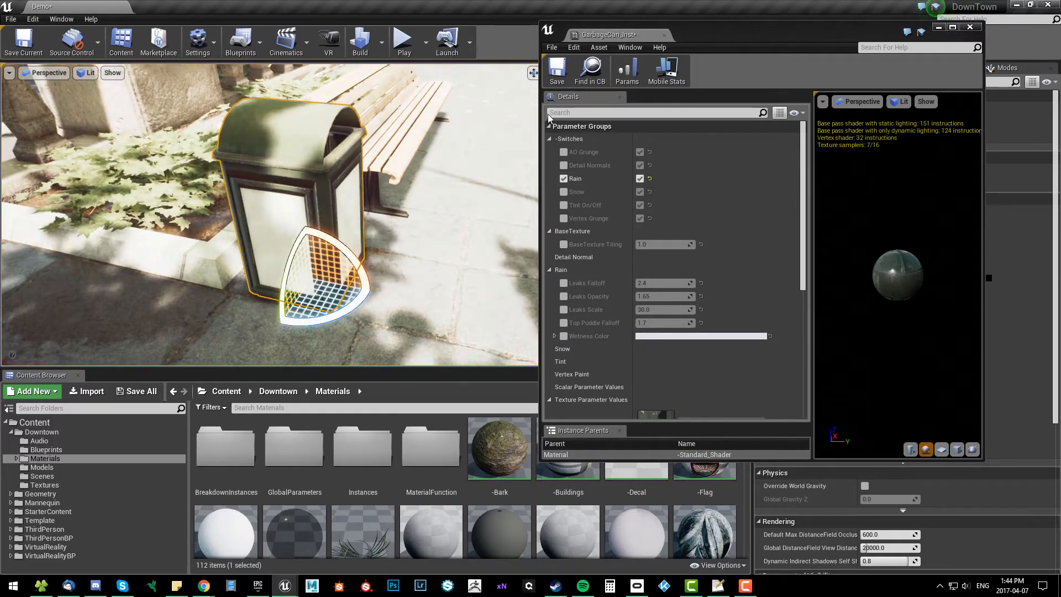
left_click(563, 192)
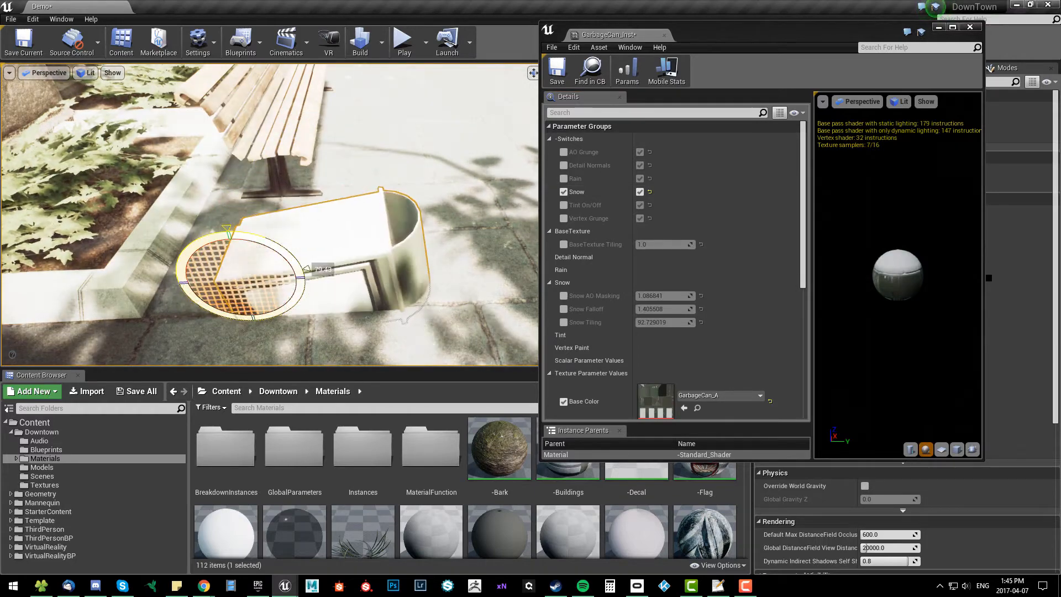
left_click(88, 73)
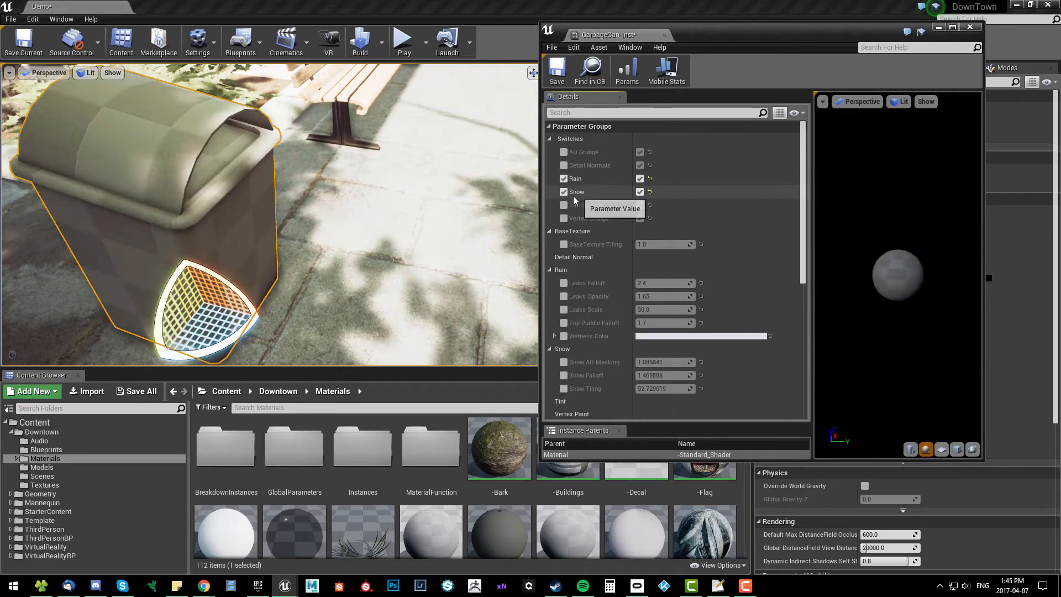
left_click(564, 191)
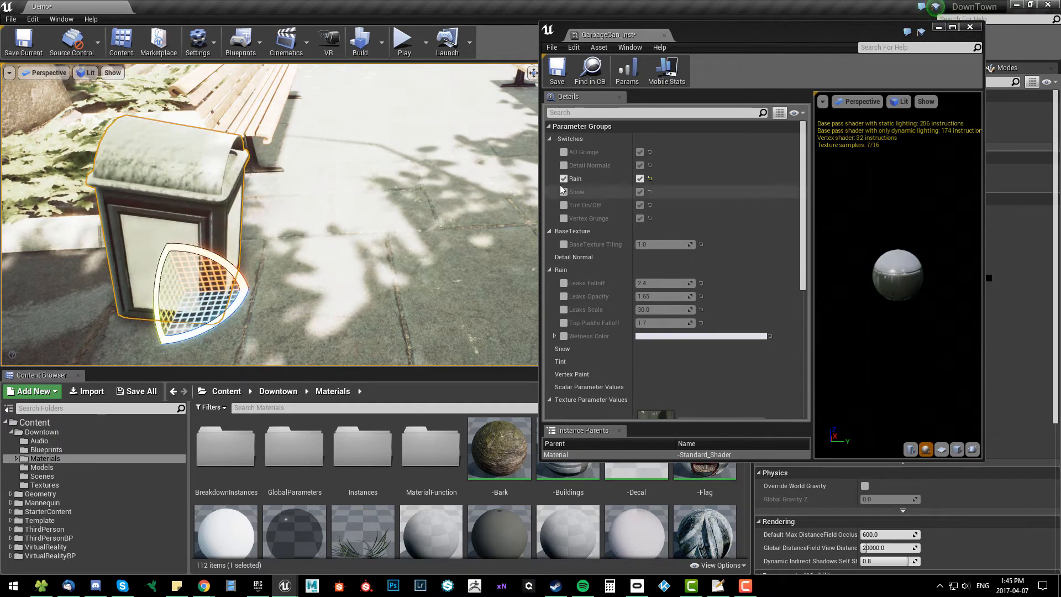
left_click(563, 178)
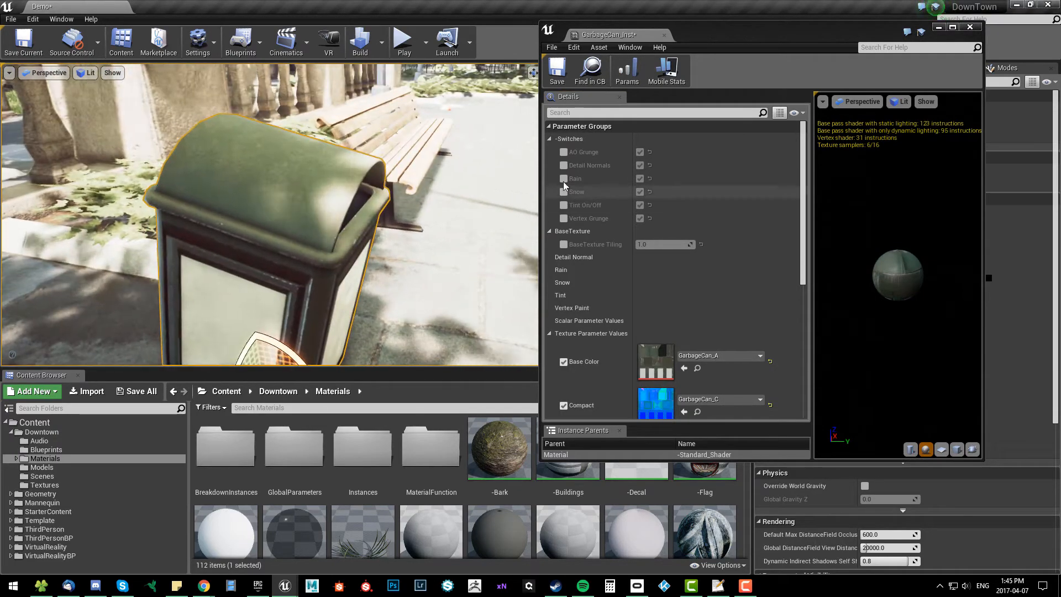
left_click(564, 178)
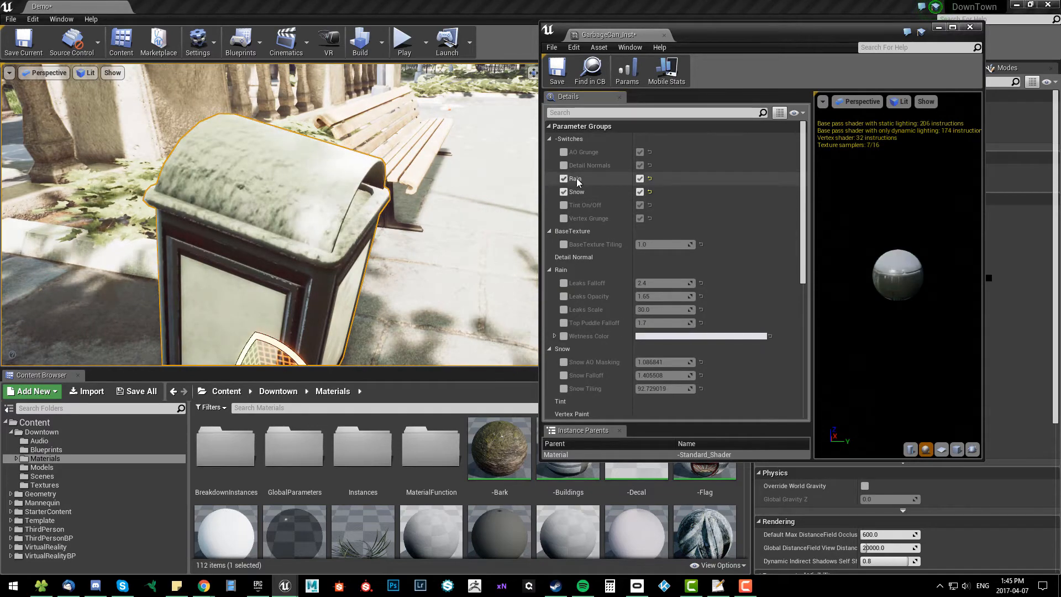
Turn off Rain, keep Snow with falloff about 1.54, and collapse the Snow group
left_click(564, 178)
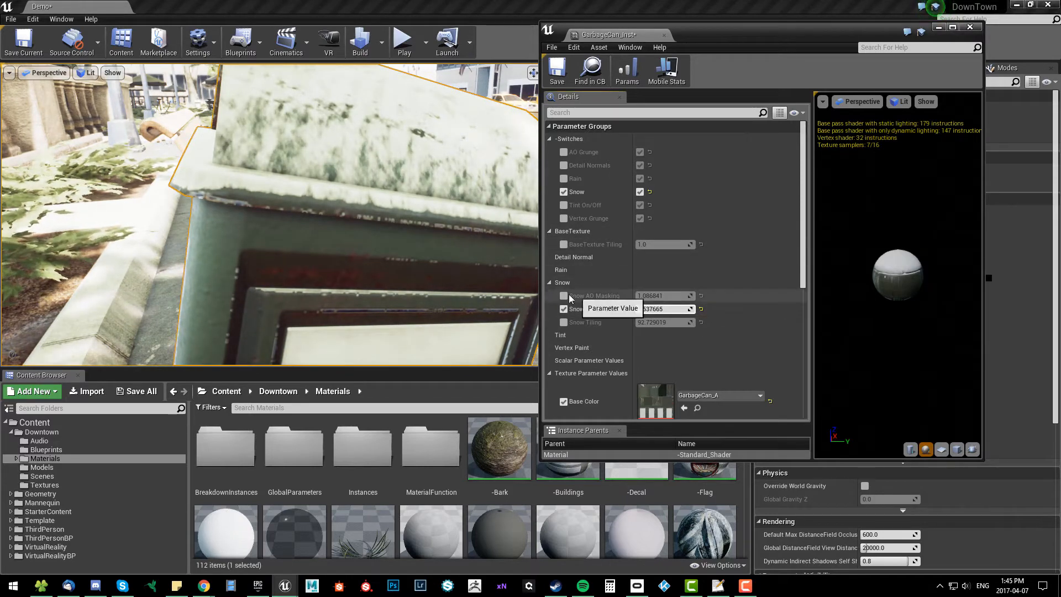
mouse_move(602, 308)
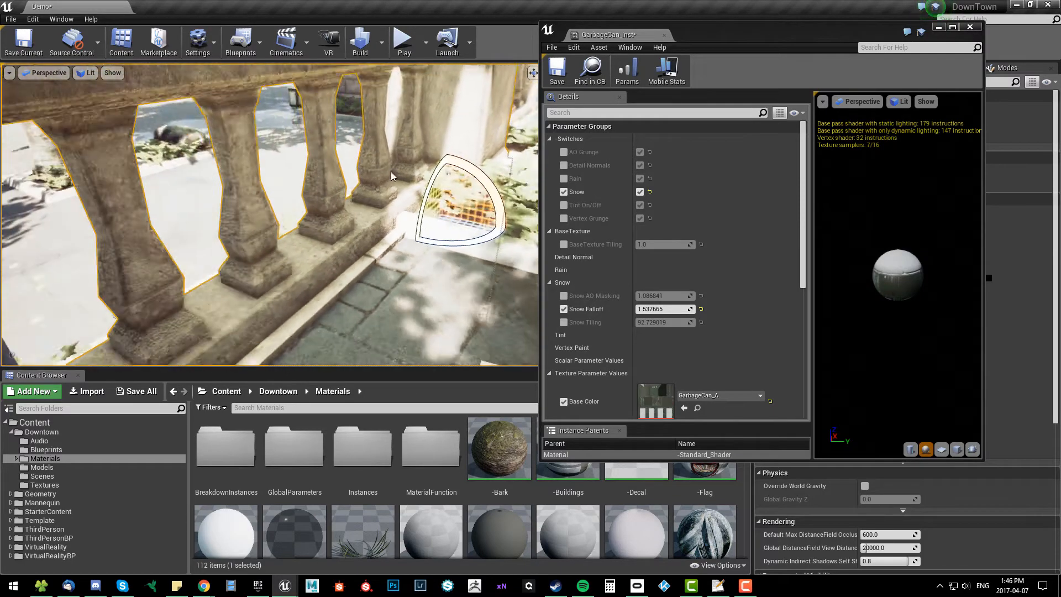
left_click_drag(392, 176, 357, 197)
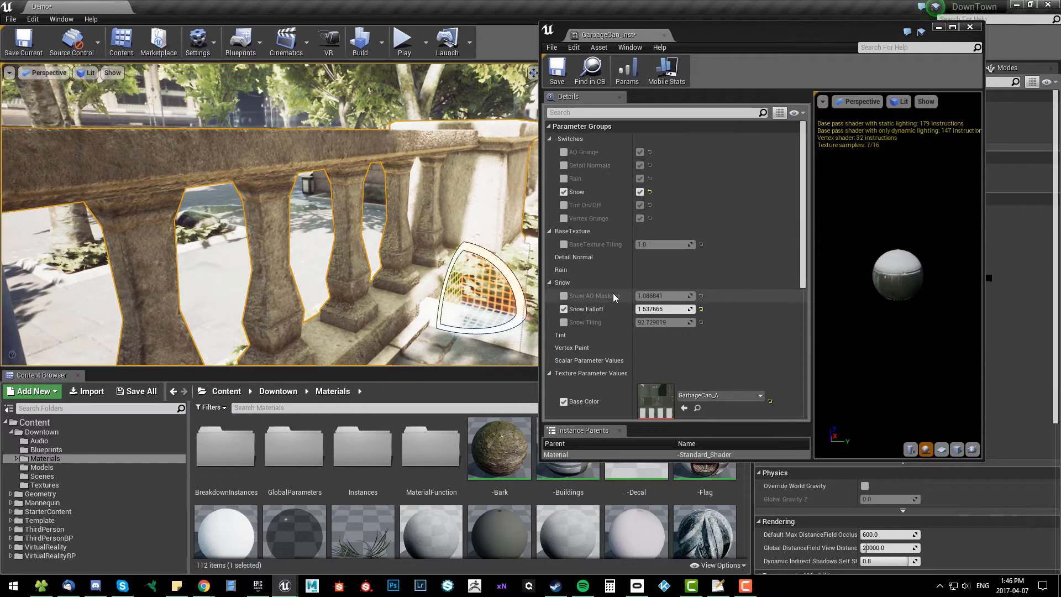
mouse_move(663, 298)
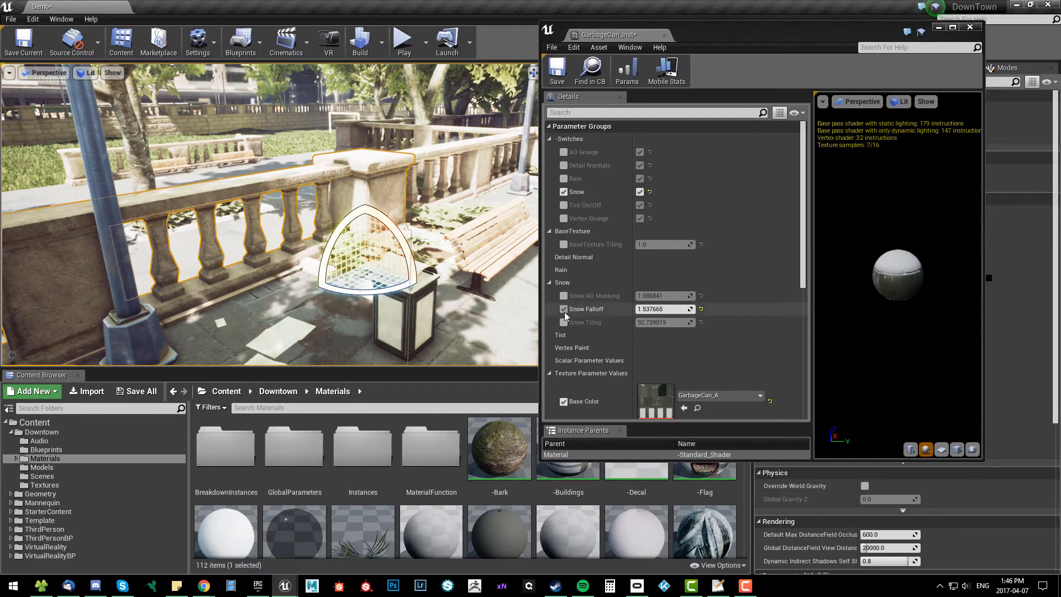
left_click(554, 282)
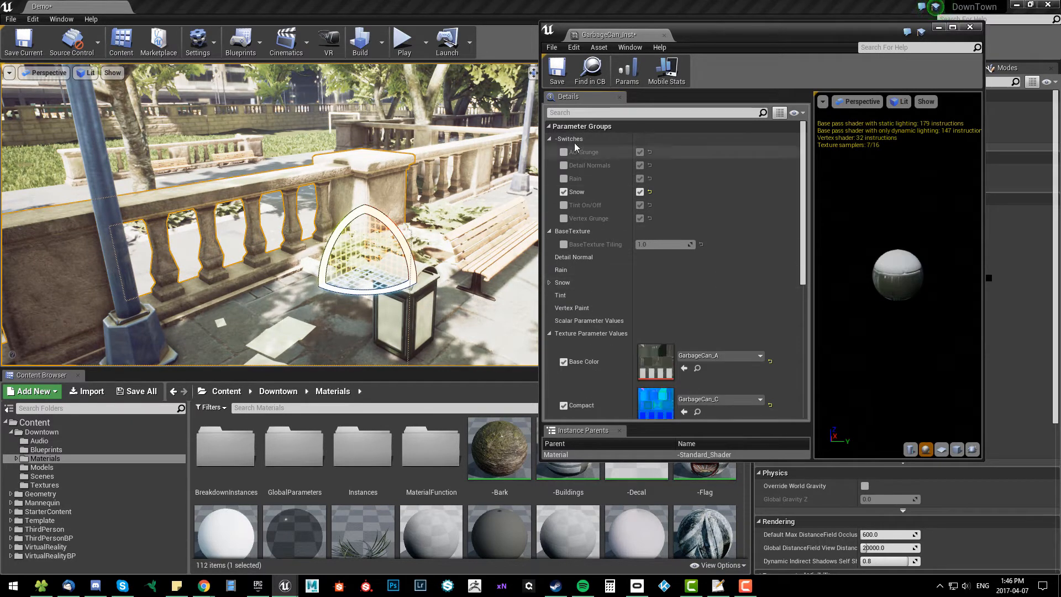
Turn off the Snow switch on the garbage can instance
left_click(564, 191)
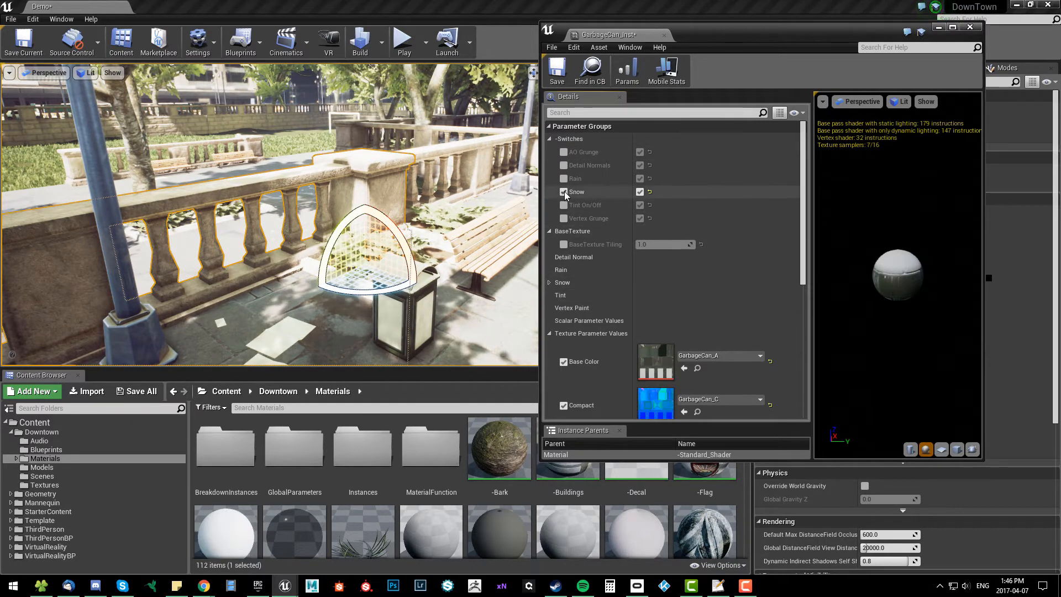
left_click(563, 188)
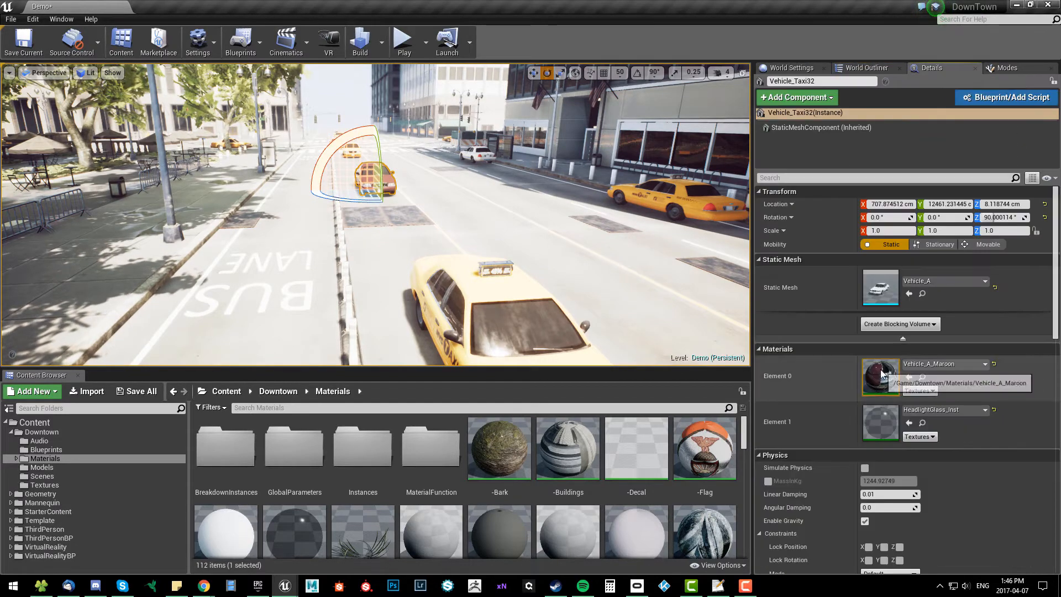
Open the taxi's Vehicle_A_Maroon material and its Vehicle_A_A texture, showing only the alpha channel
double_click(881, 377)
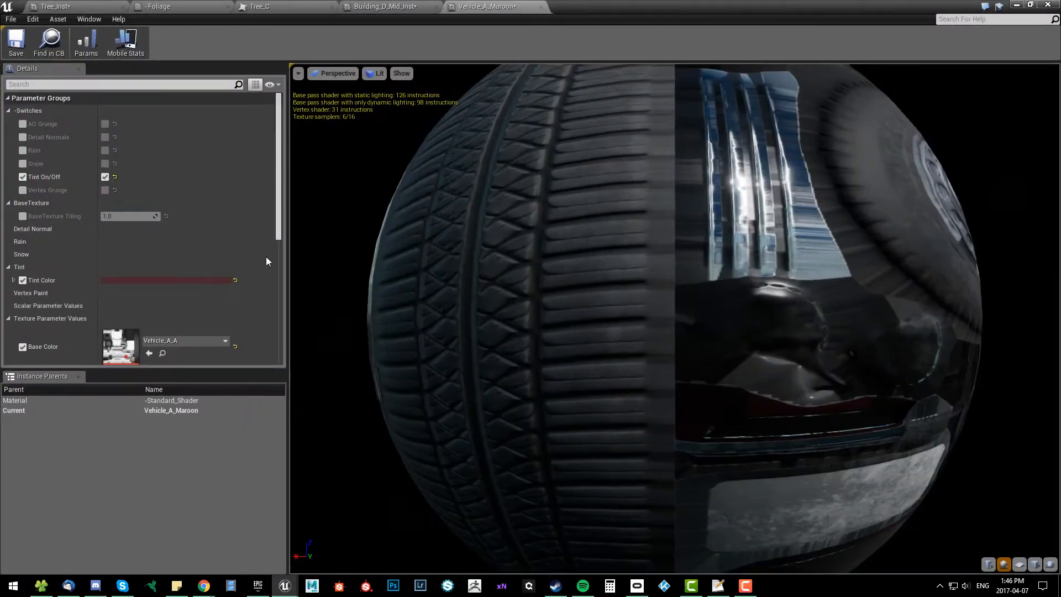
double_click(119, 346)
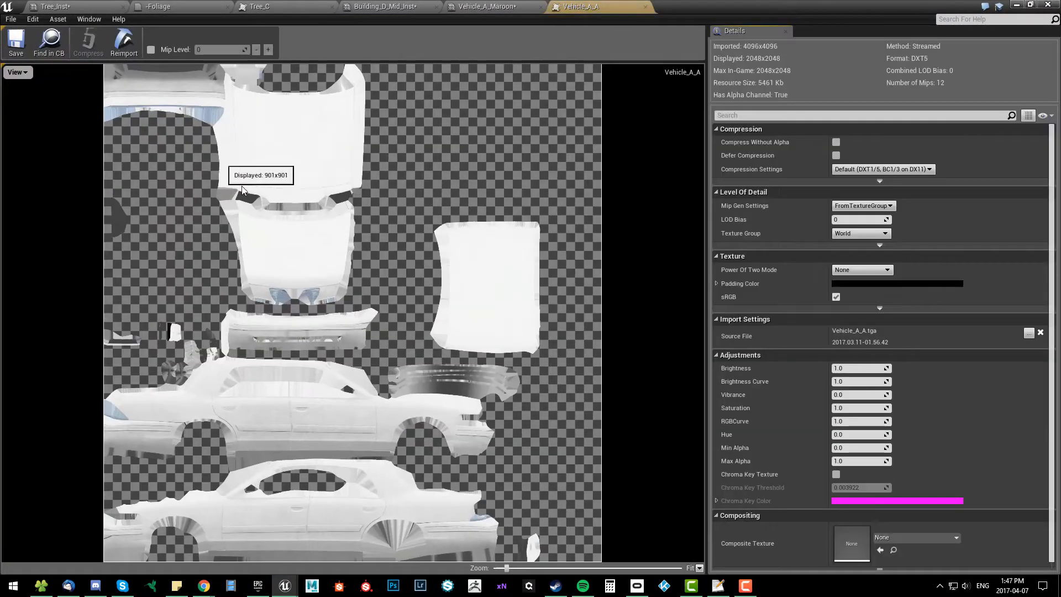
left_click(8, 96)
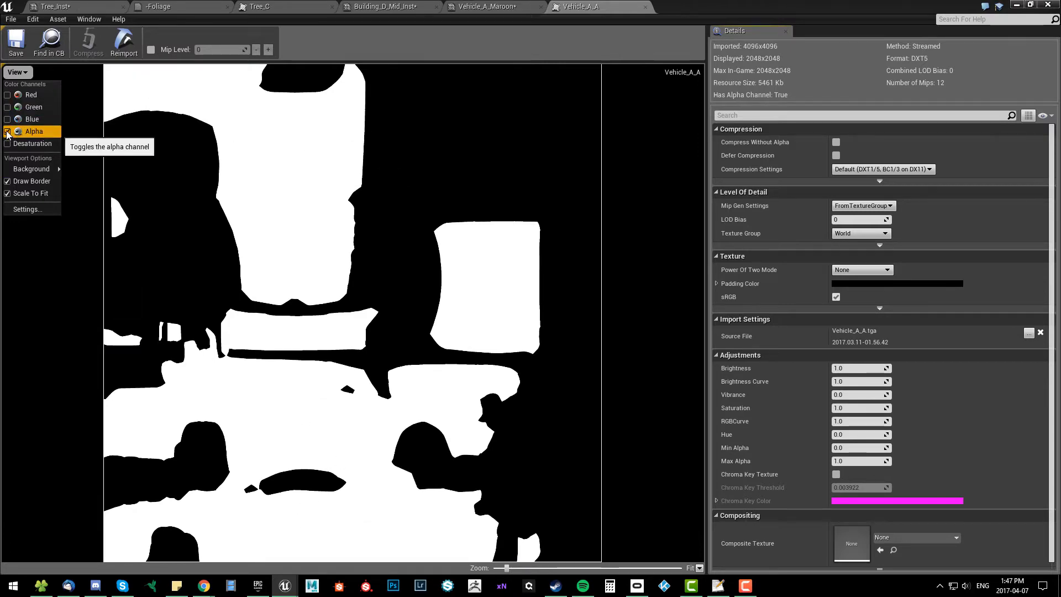
left_click(6, 132)
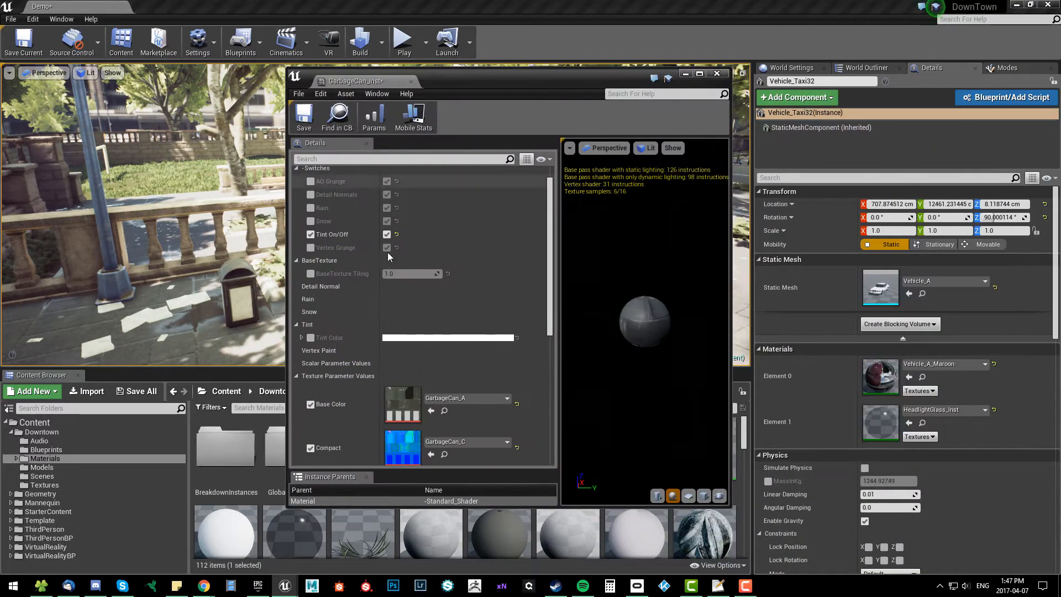
Enable Vertex Grunge instead of Tint and close the material instance editor
scroll("down", 3)
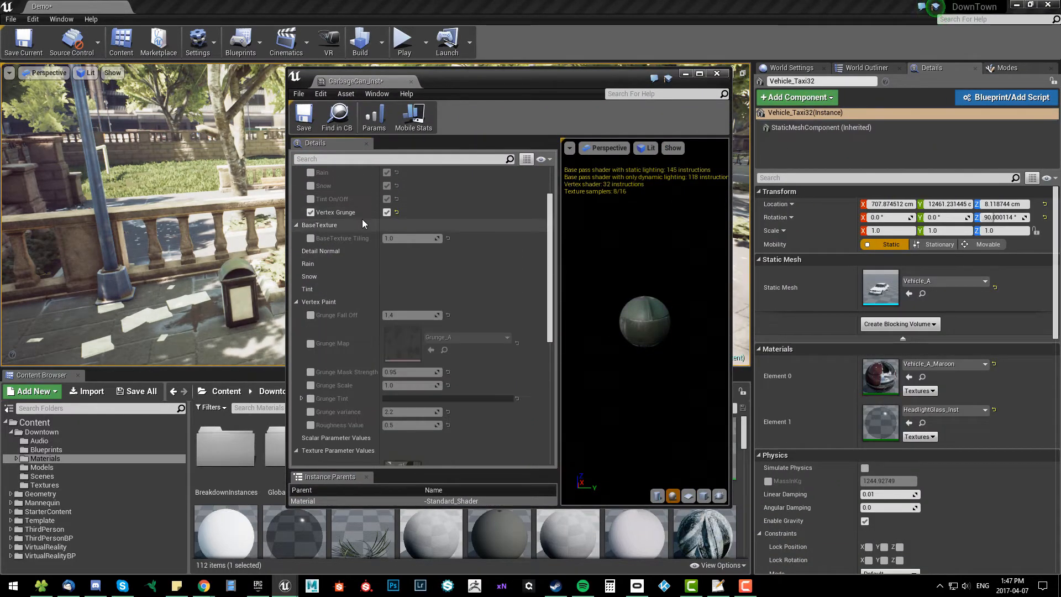
mouse_move(474, 107)
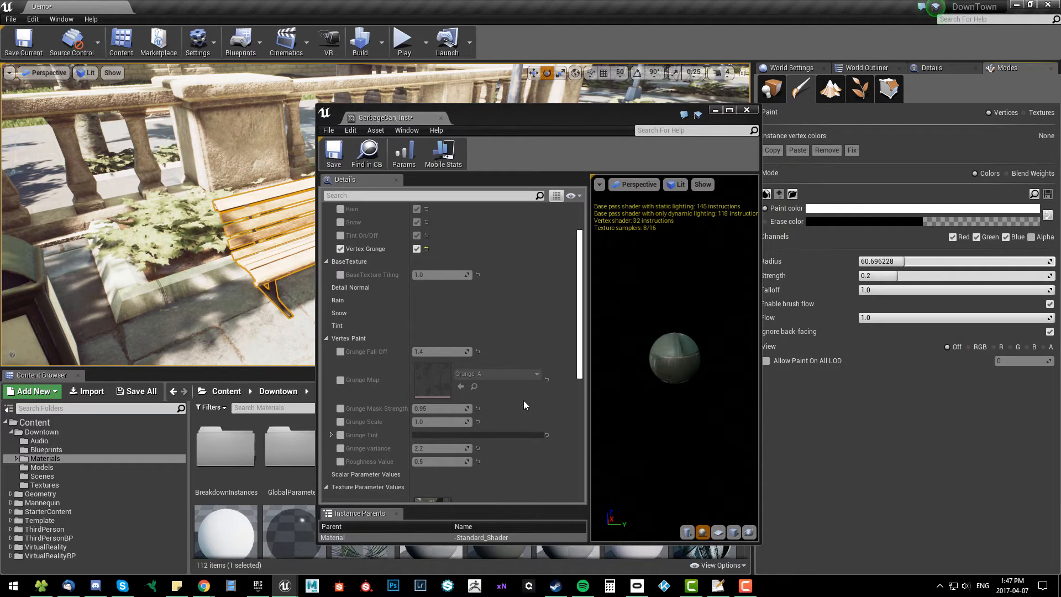
mouse_move(443, 408)
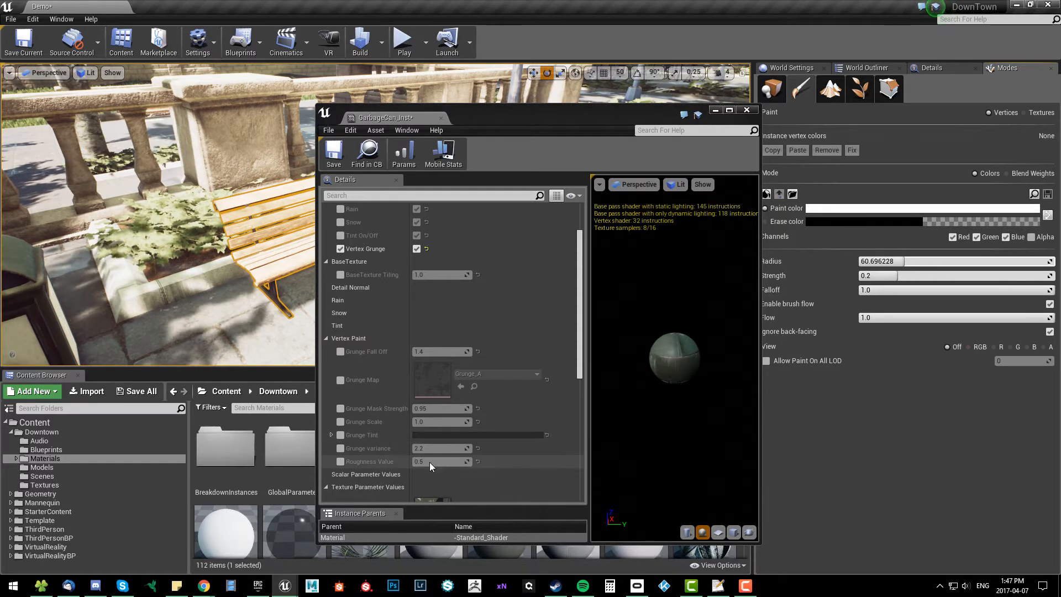
left_click(748, 109)
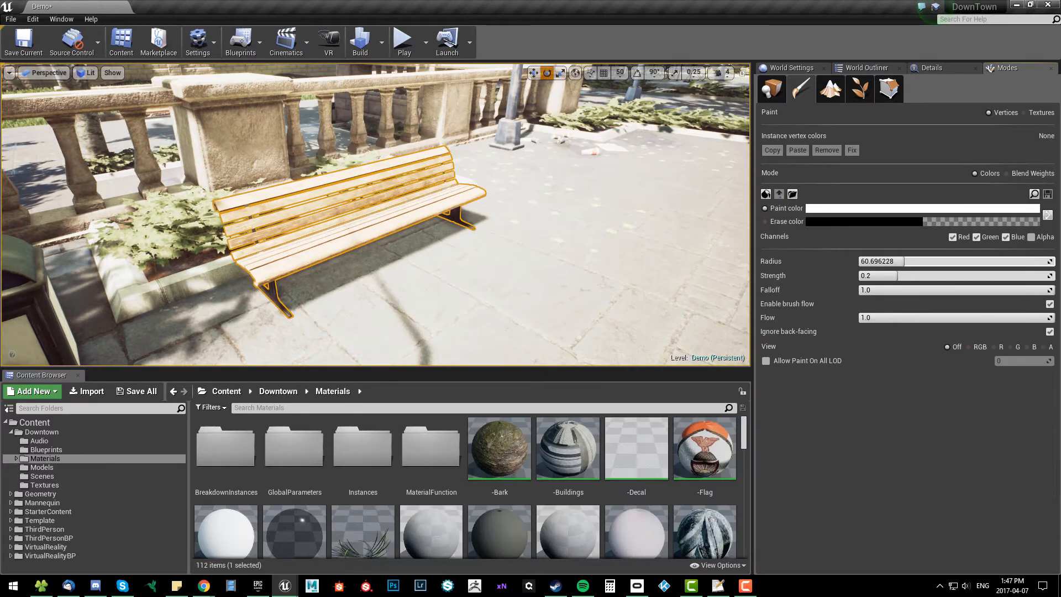
Override the grunge tint to pale cyan, roughness about 10.48, mask strength about 4.88 and scale about 2.06
left_click(275, 219)
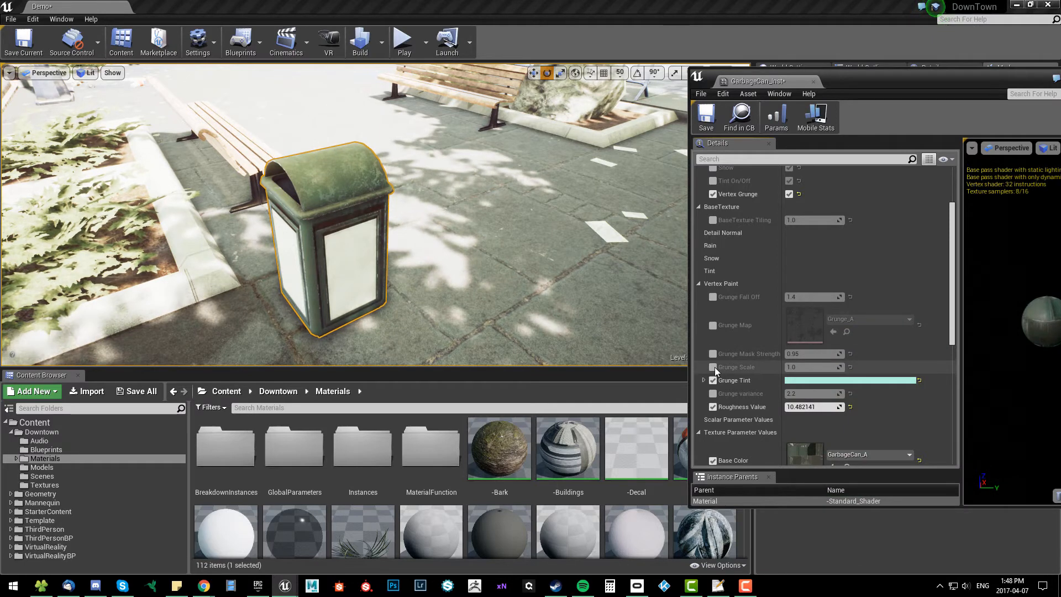
left_click(712, 367)
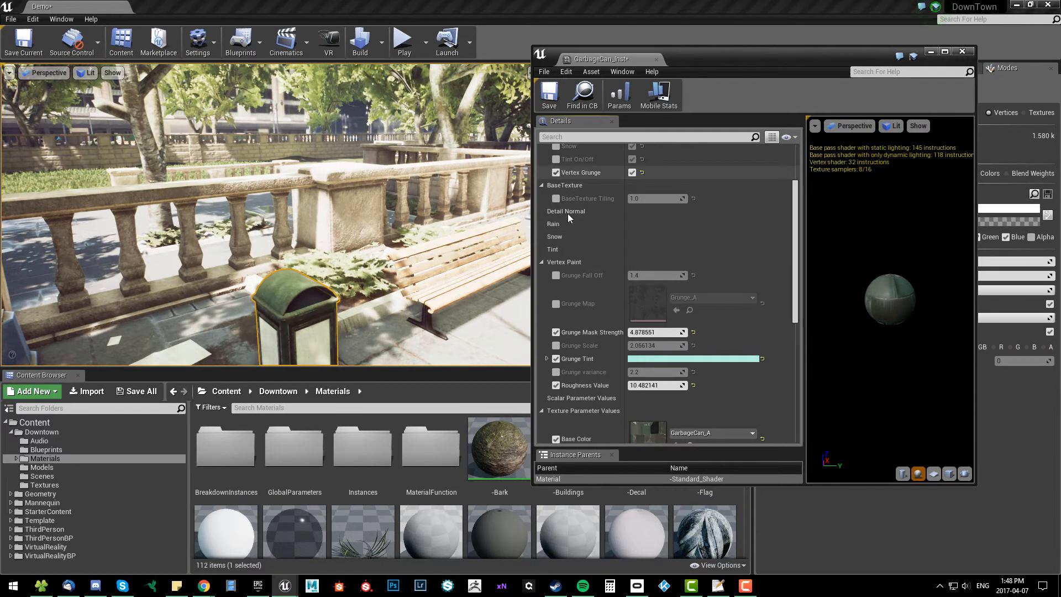
Uncheck Vertex Grunge in the Switches group and close the garbage can material editor
scroll("down", 3)
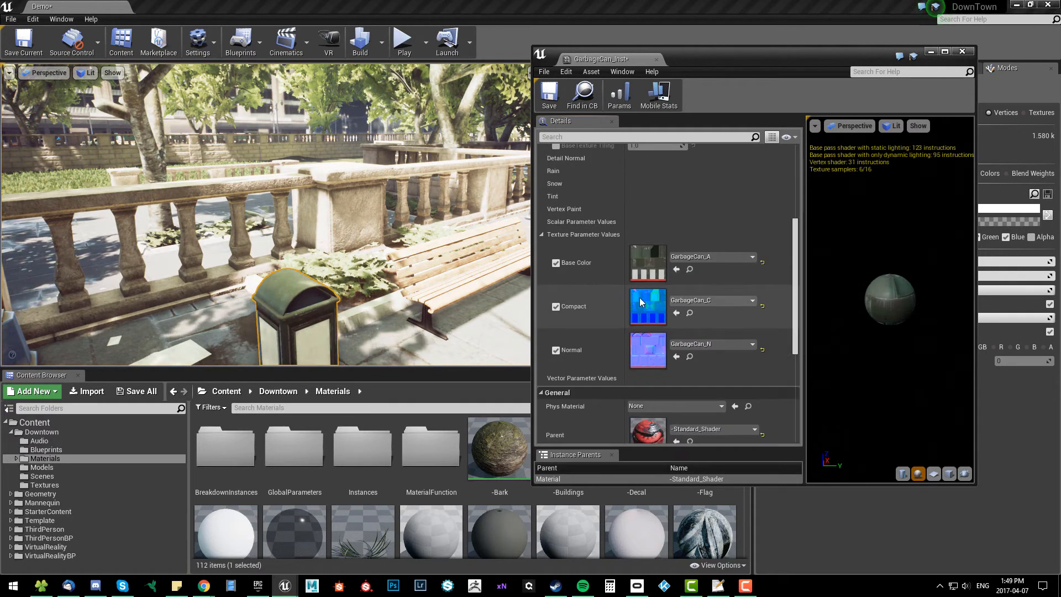
scroll("up", 3)
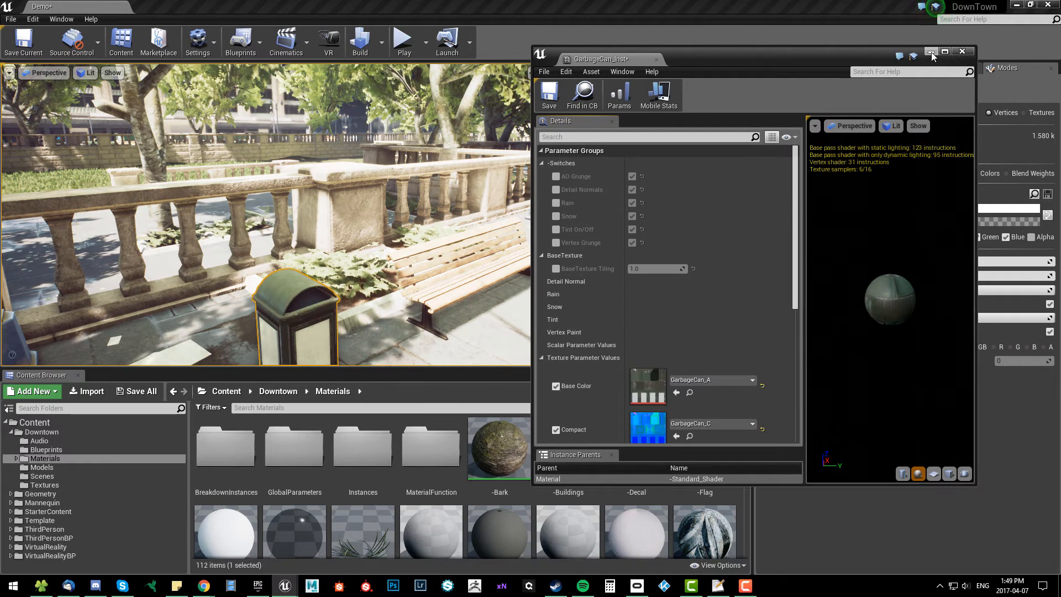
left_click(962, 52)
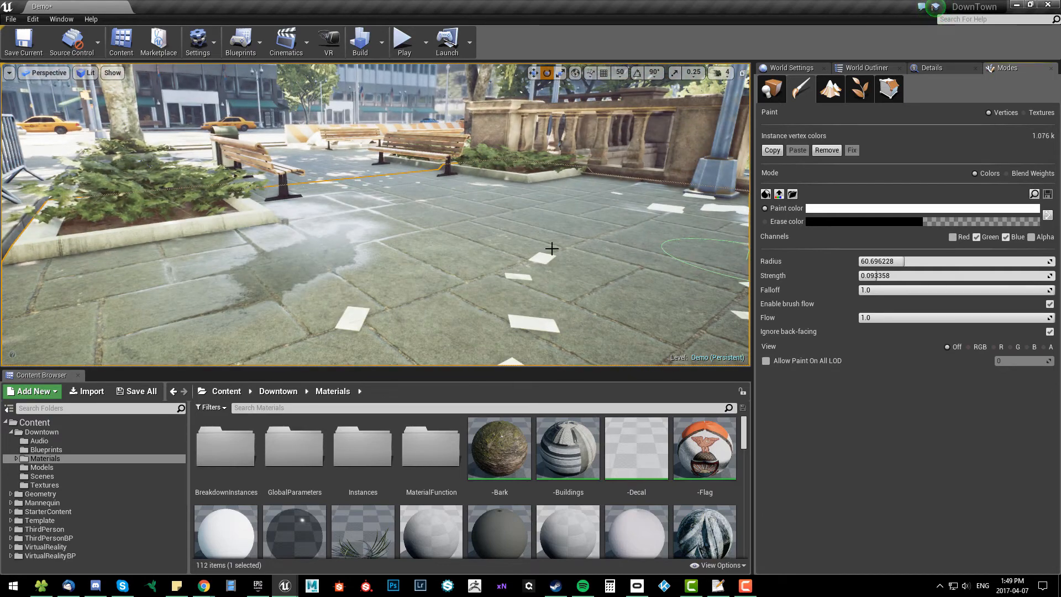
mouse_move(426, 222)
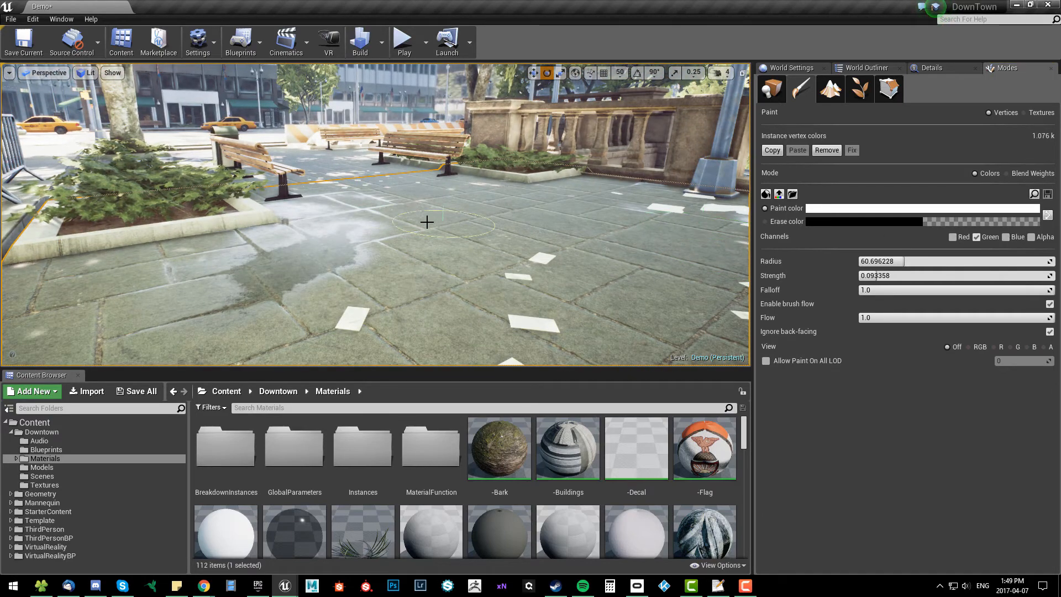